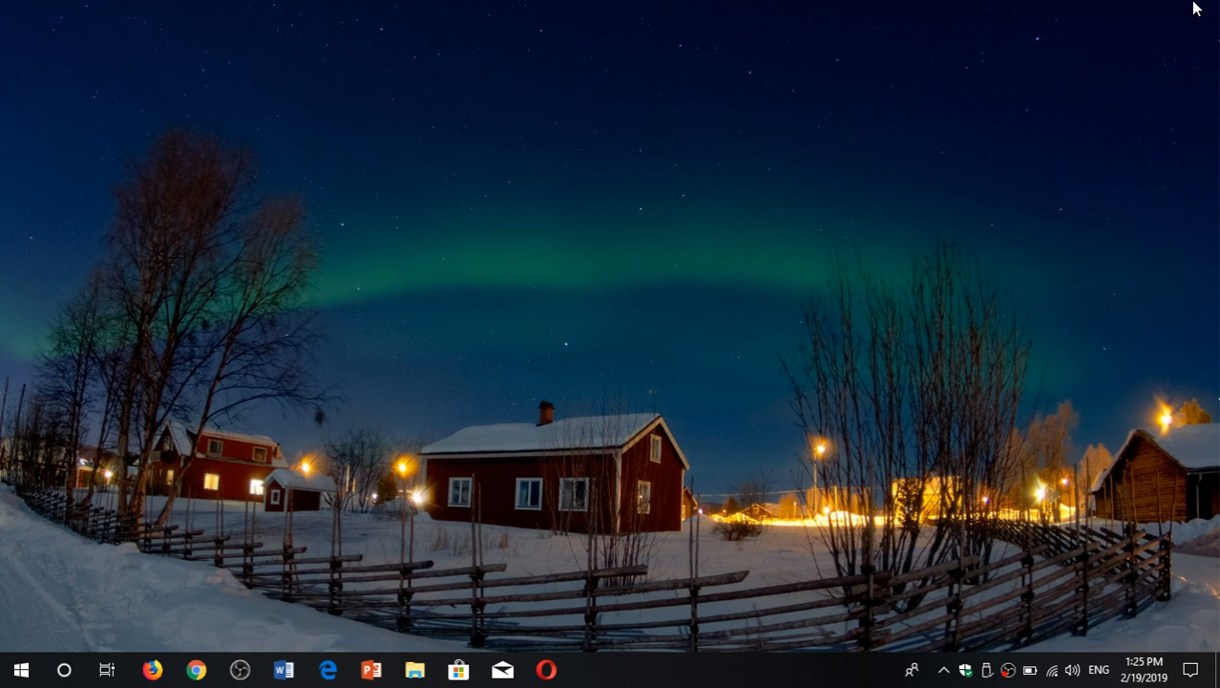
pyautogui.moveTo(271, 489)
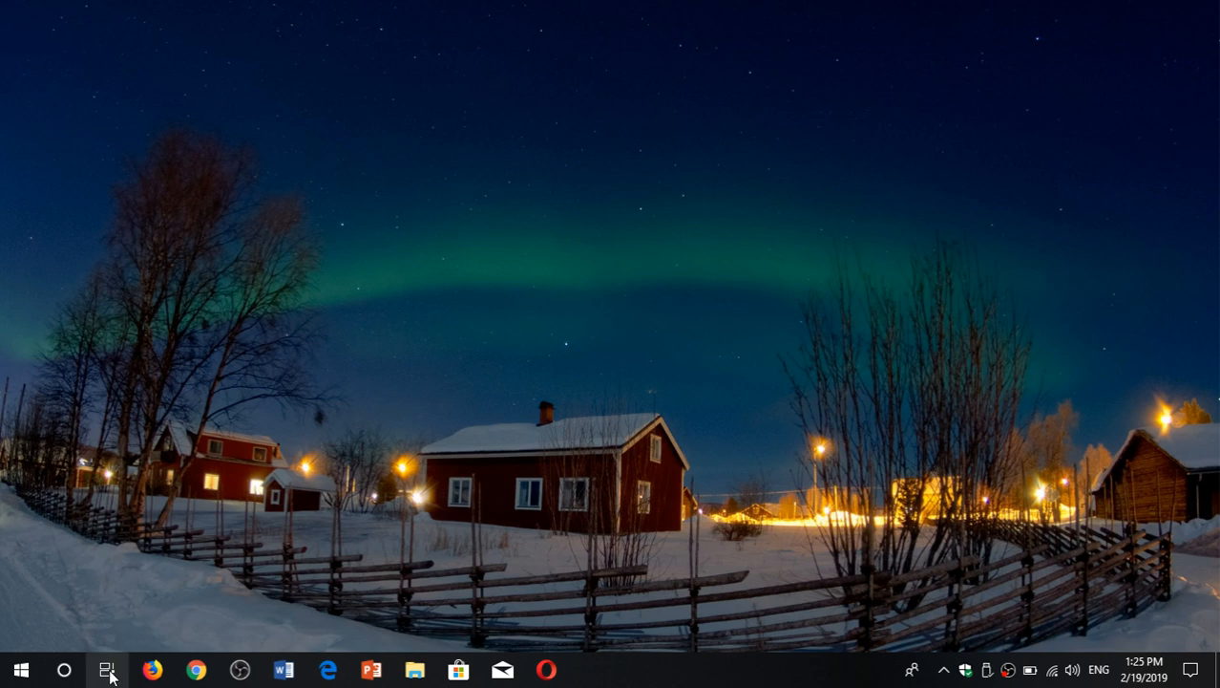
# - Browse Timeline's past activities down the list, then return to the desktop
pyautogui.click(107, 668)
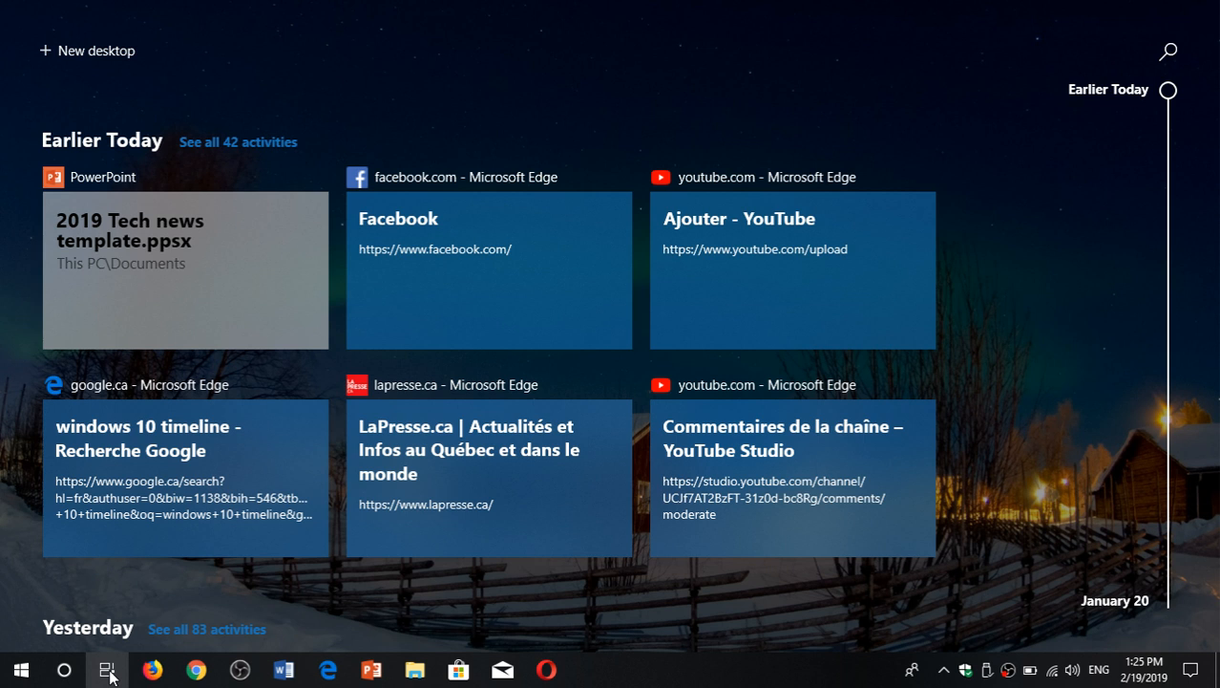
pyautogui.moveTo(227, 155)
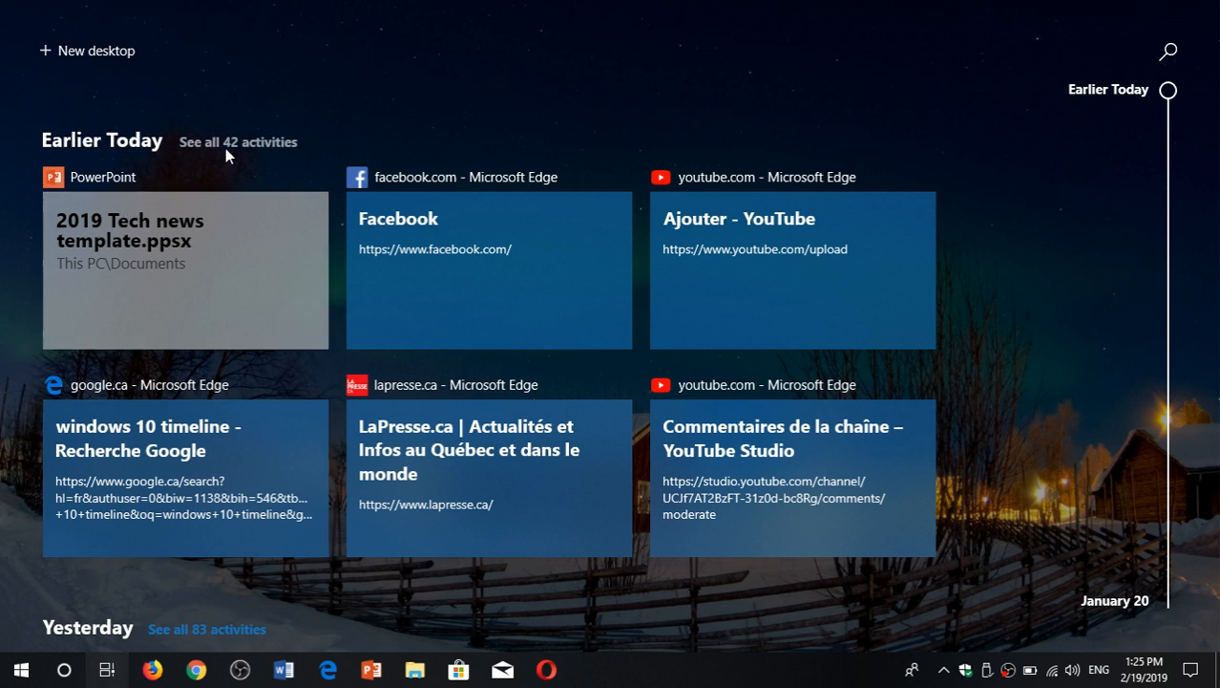
pyautogui.moveTo(1039, 413)
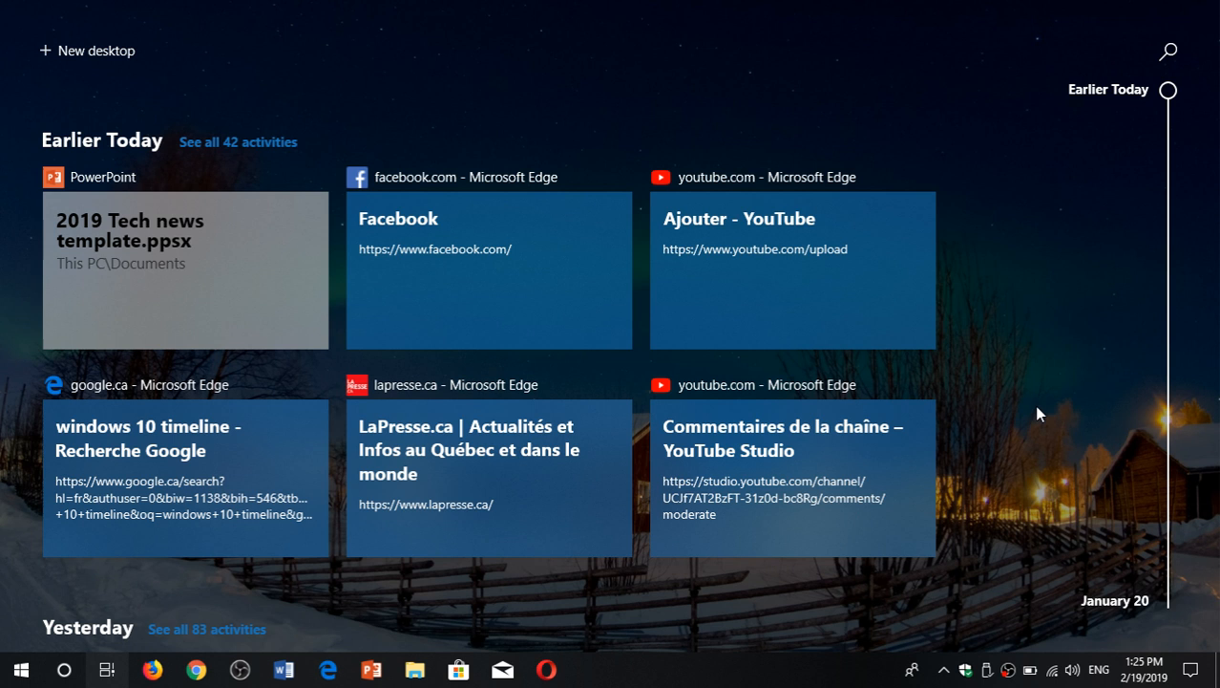
pyautogui.moveTo(275, 642)
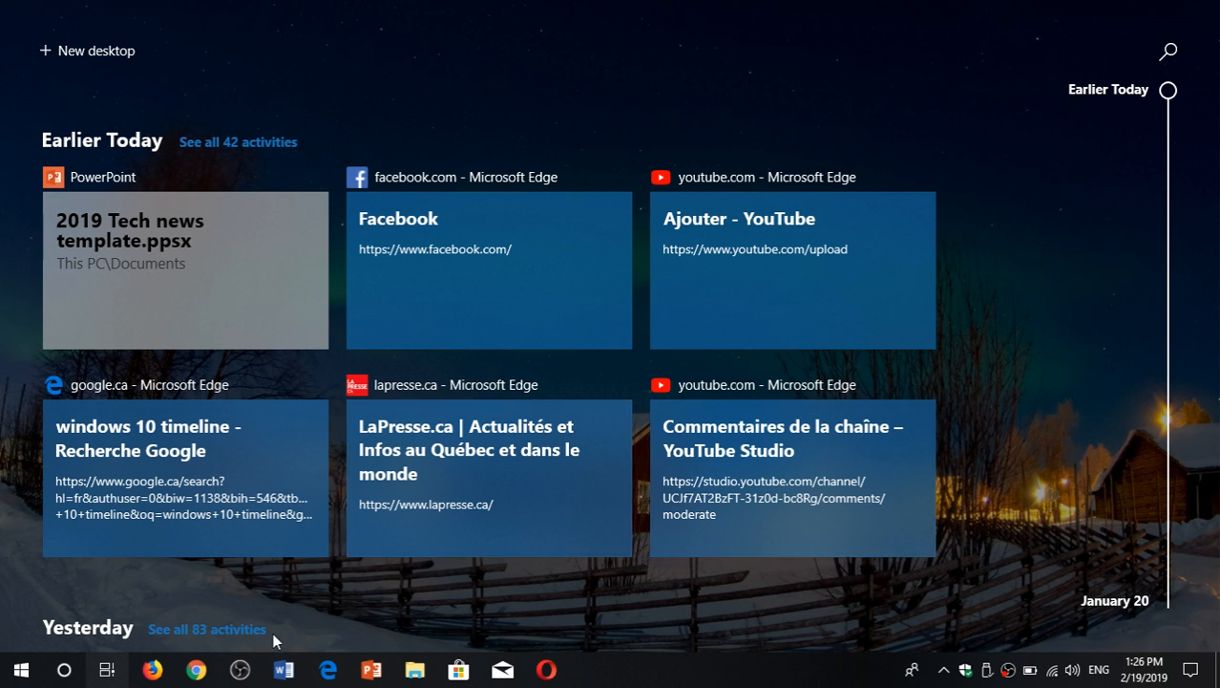
pyautogui.scroll(-3)
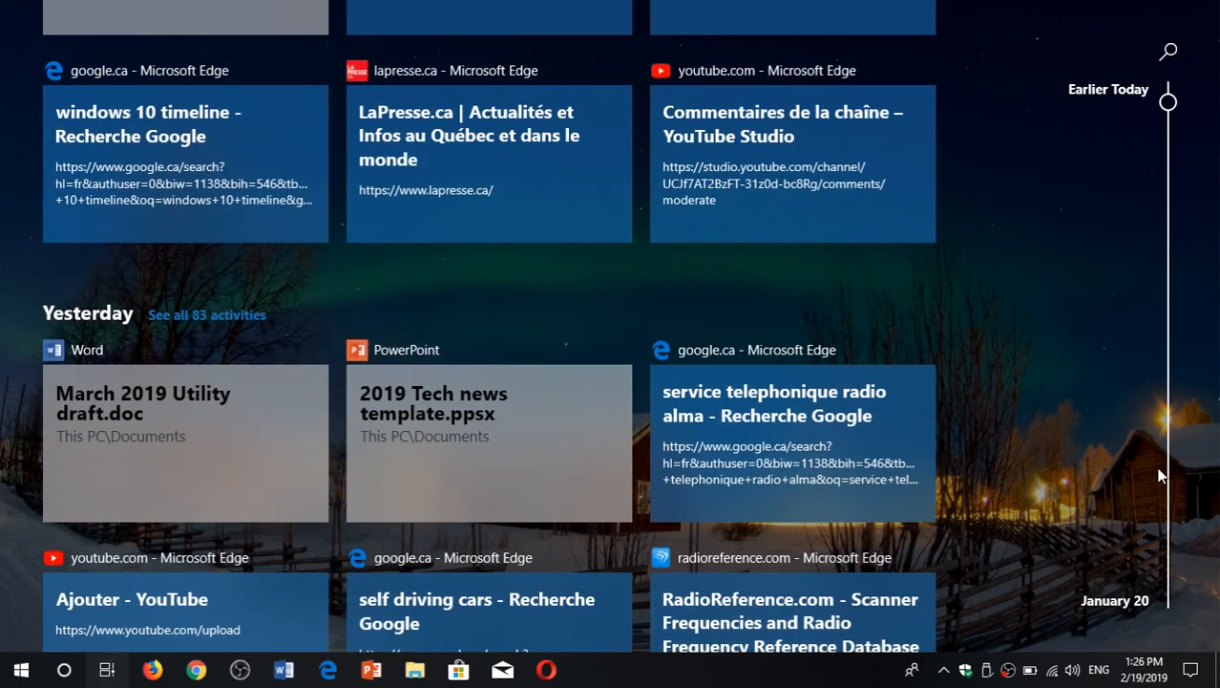
pyautogui.scroll(-3)
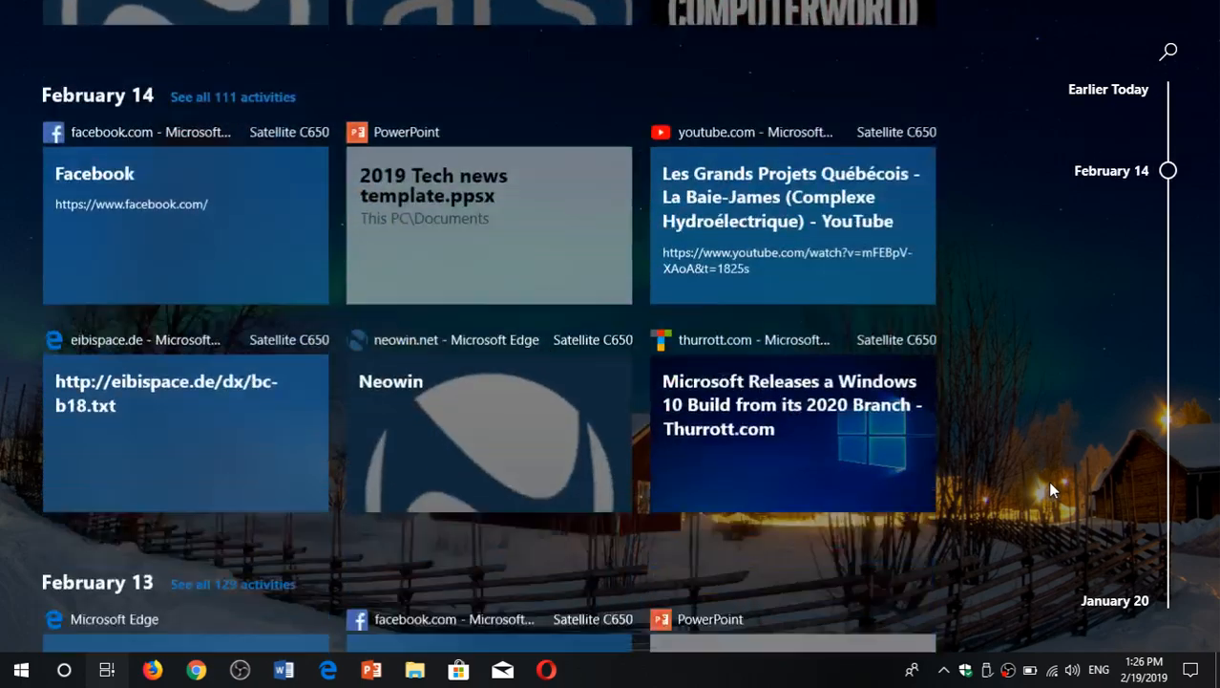
pyautogui.click(1051, 669)
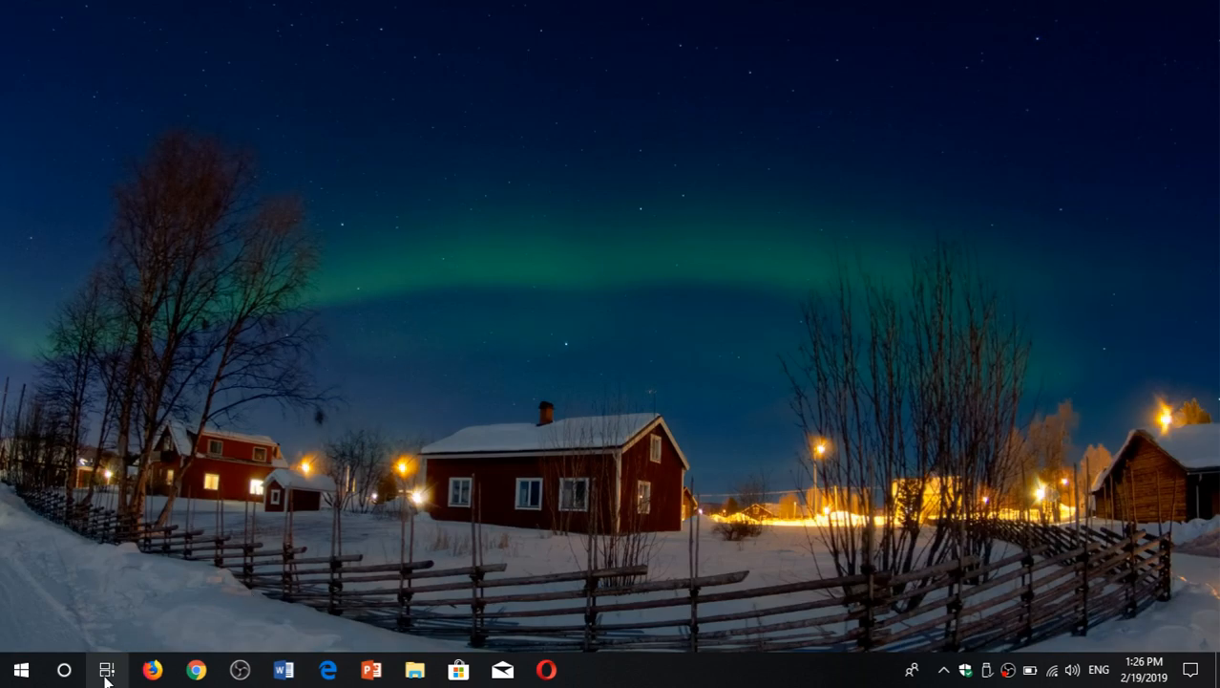
# - Reopen Timeline and scroll further down through Earlier Today's activities
pyautogui.click(107, 669)
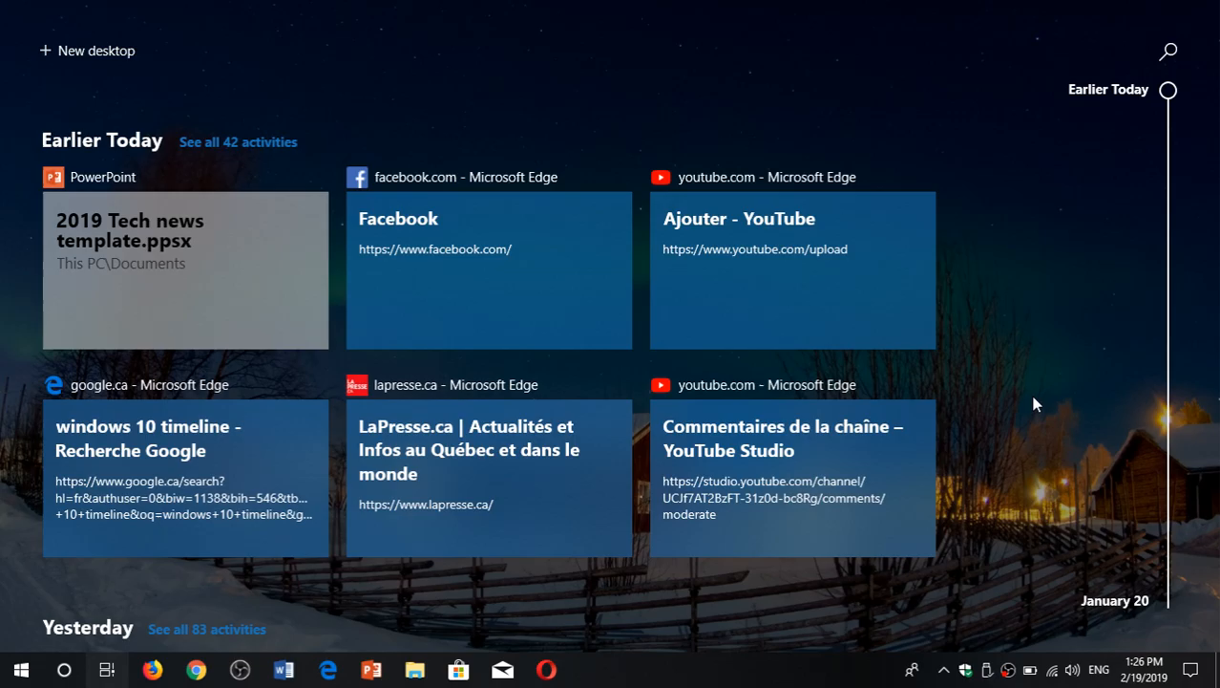
pyautogui.scroll(-3)
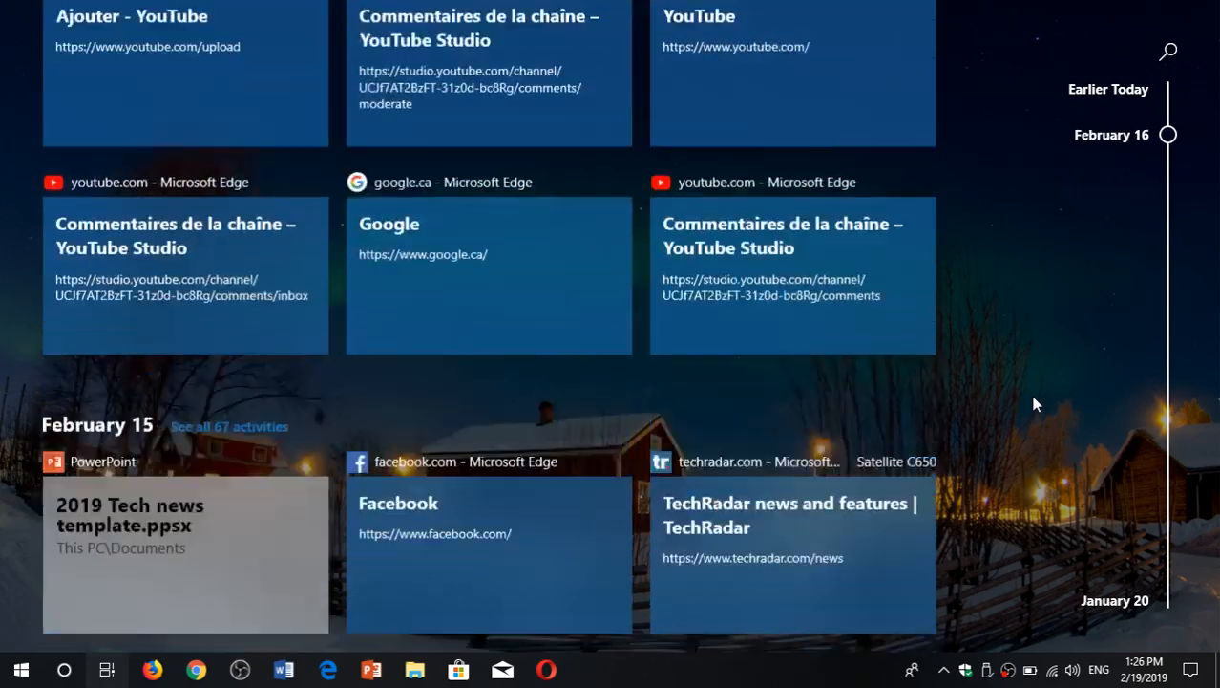
pyautogui.scroll(-3)
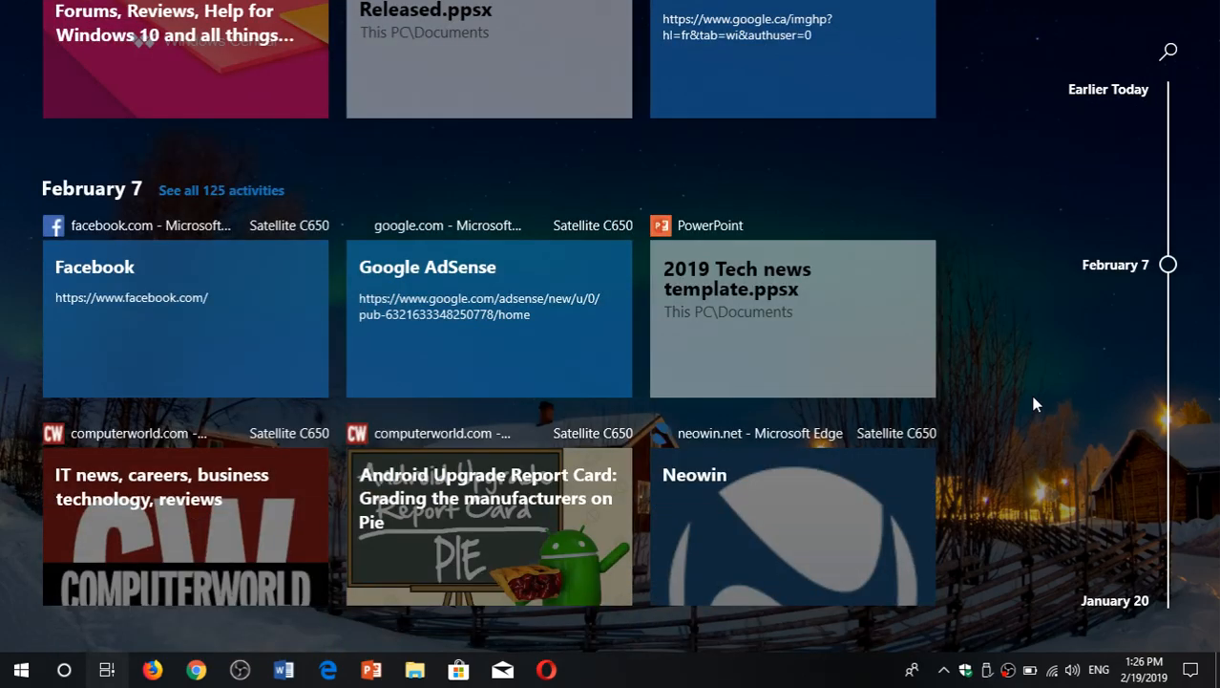
pyautogui.scroll(-3)
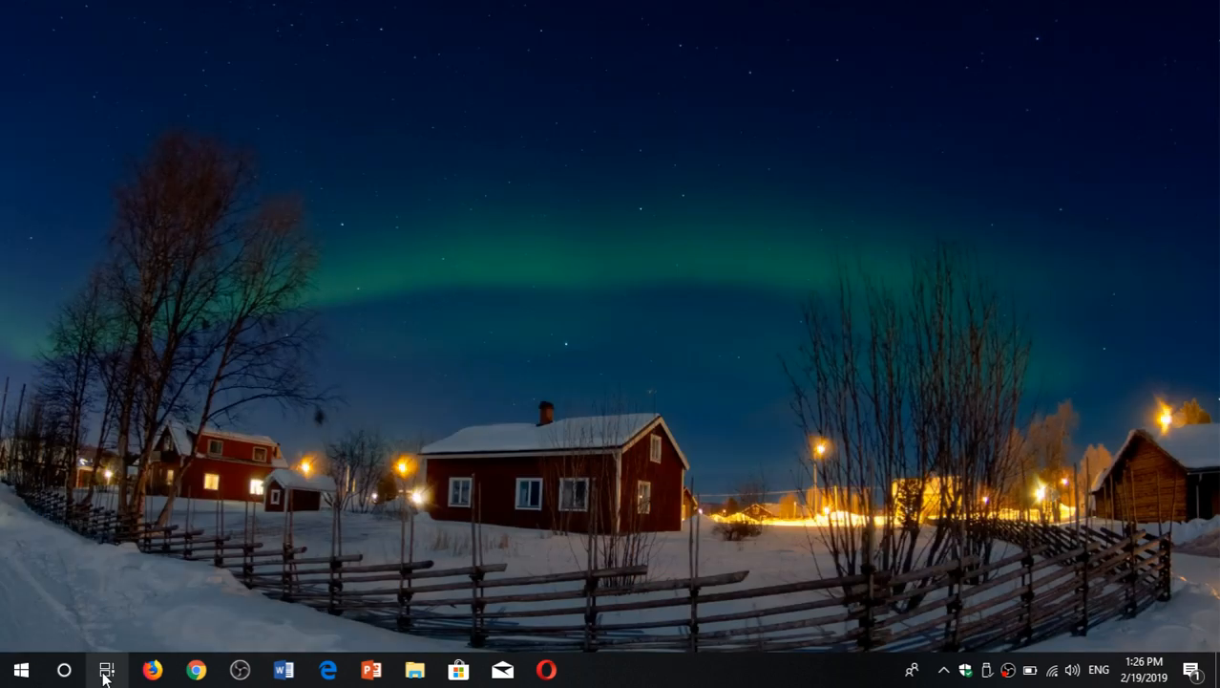
# - Bring Timeline up again and scroll down to the Yesterday section of activities
pyautogui.click(107, 669)
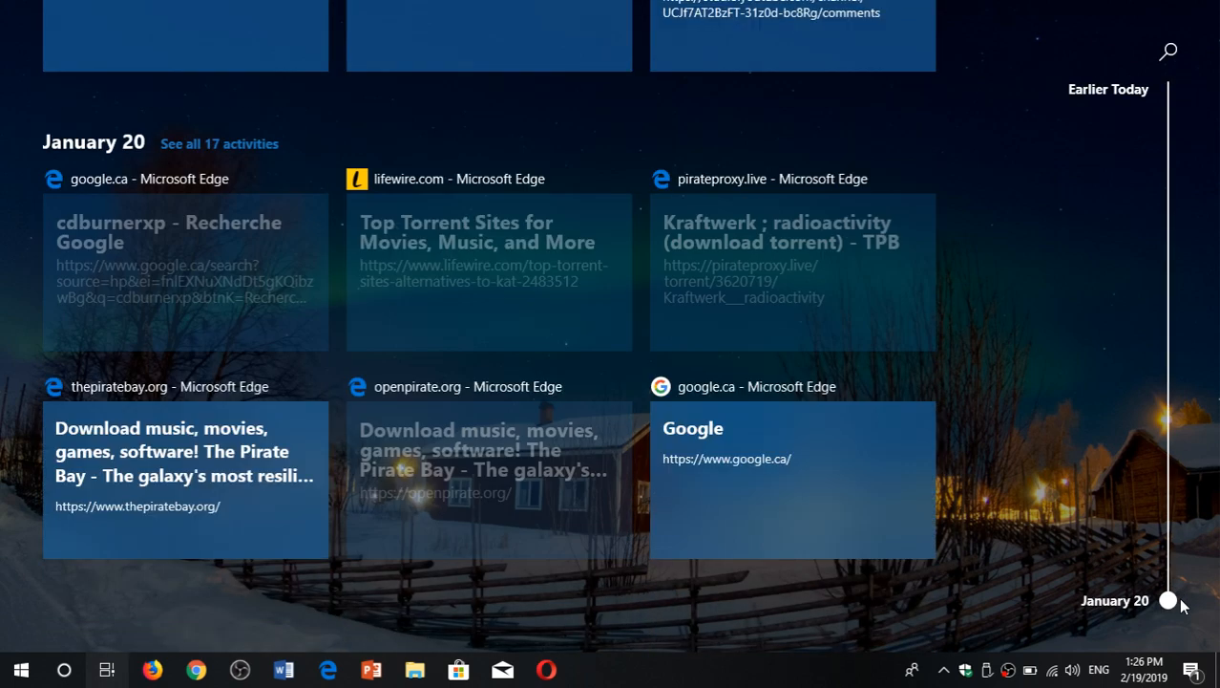
pyautogui.moveTo(1039, 415)
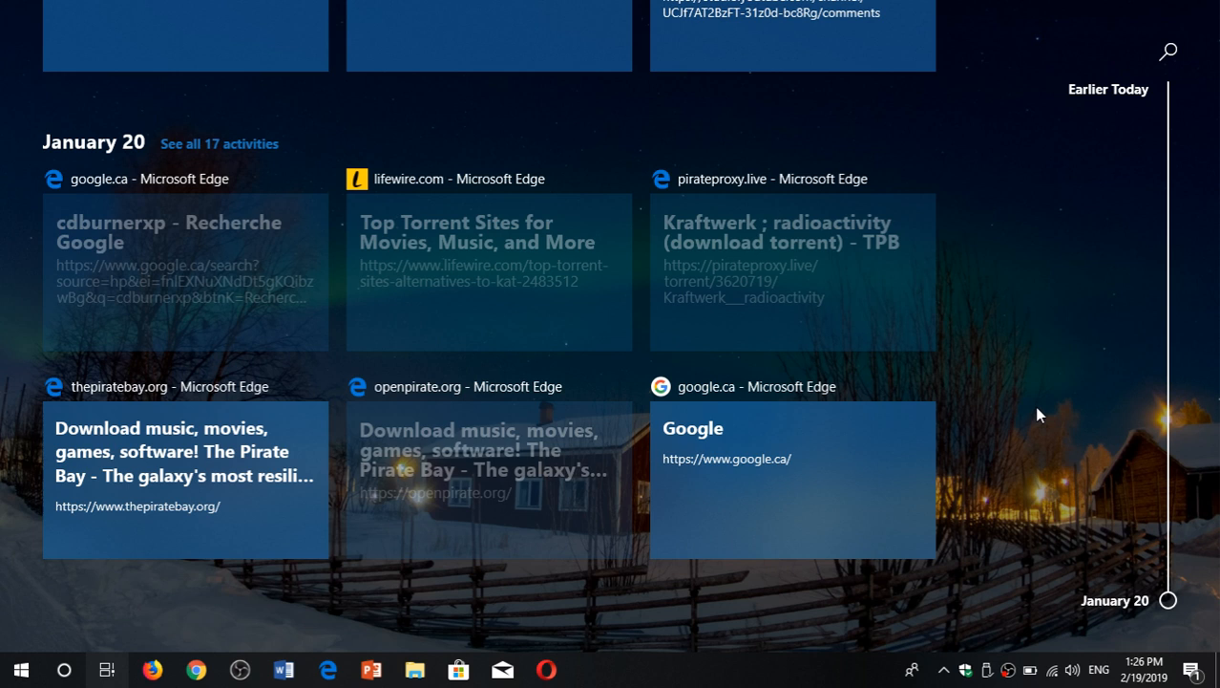
pyautogui.moveTo(1032, 409)
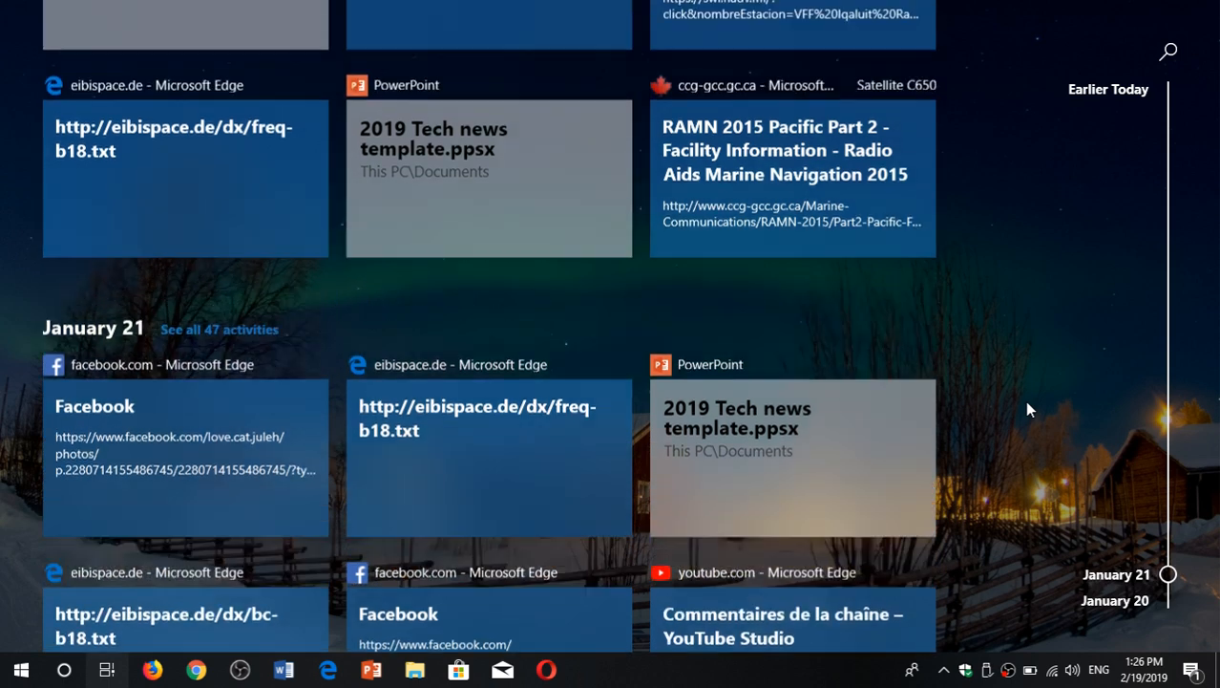
pyautogui.scroll(-3)
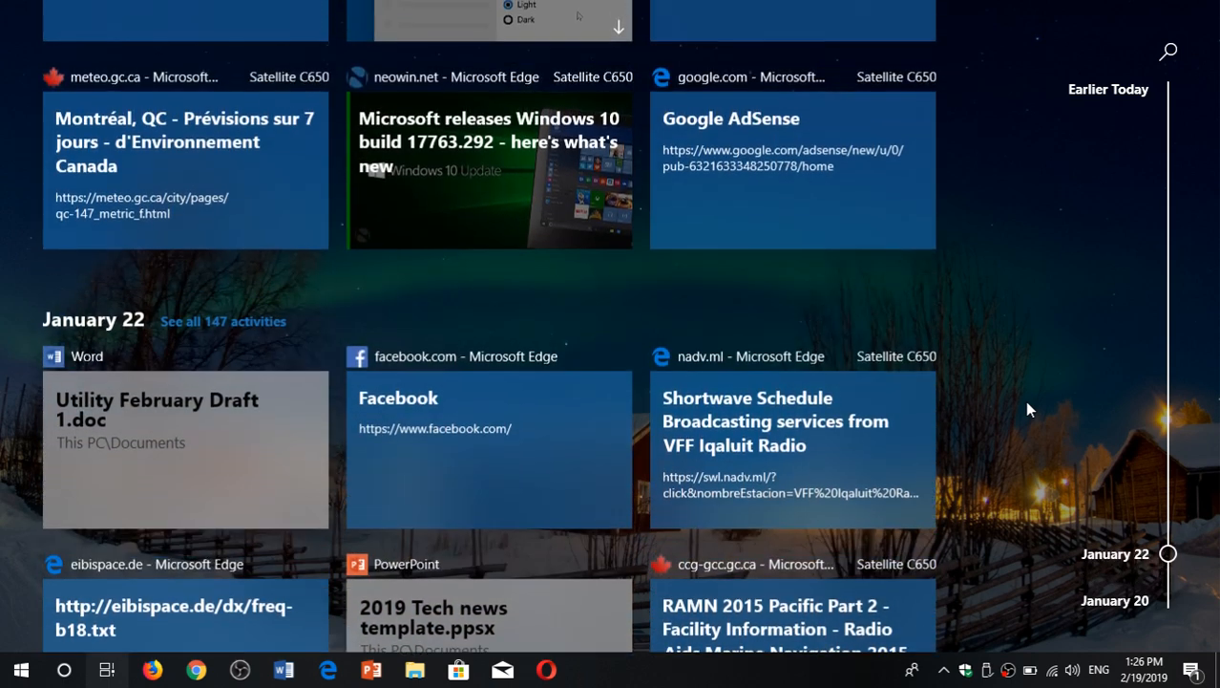
pyautogui.scroll(-3)
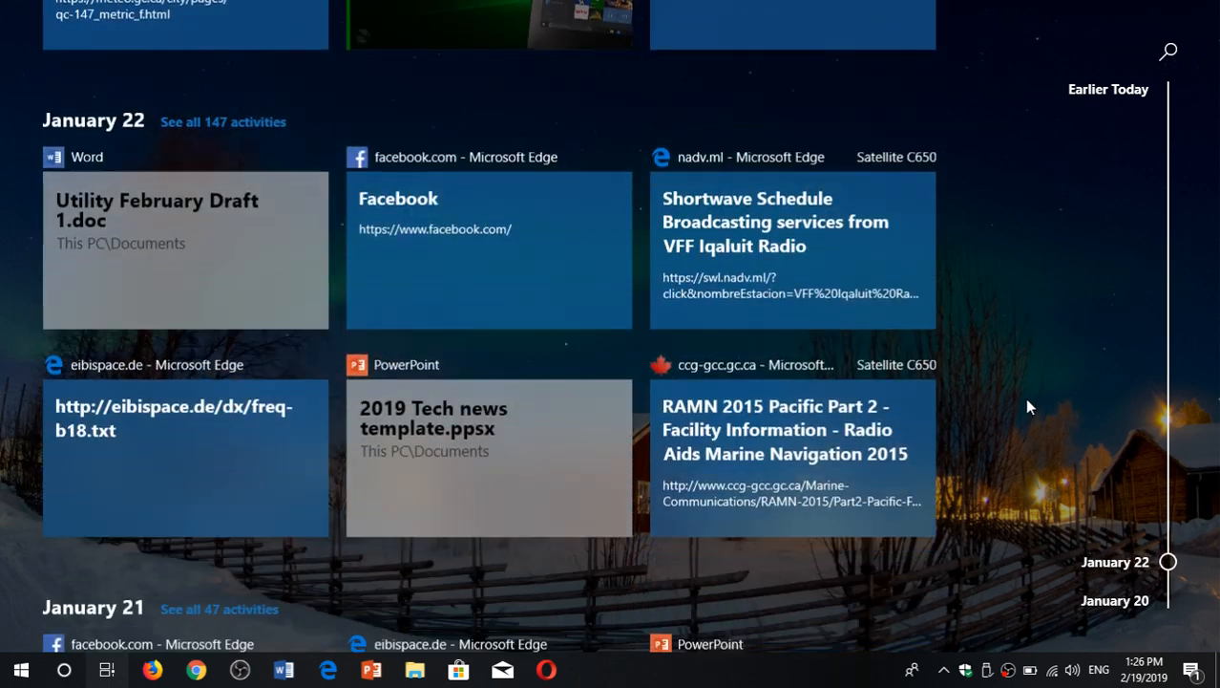
pyautogui.scroll(-3)
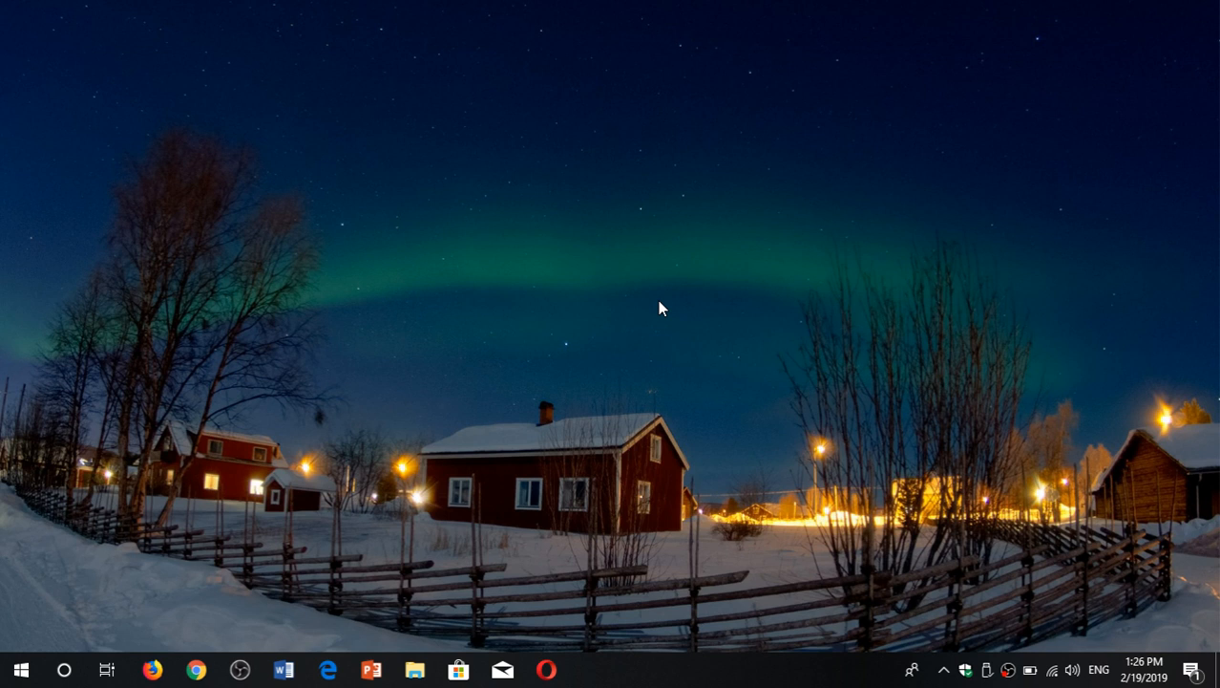
pyautogui.moveTo(1016, 291)
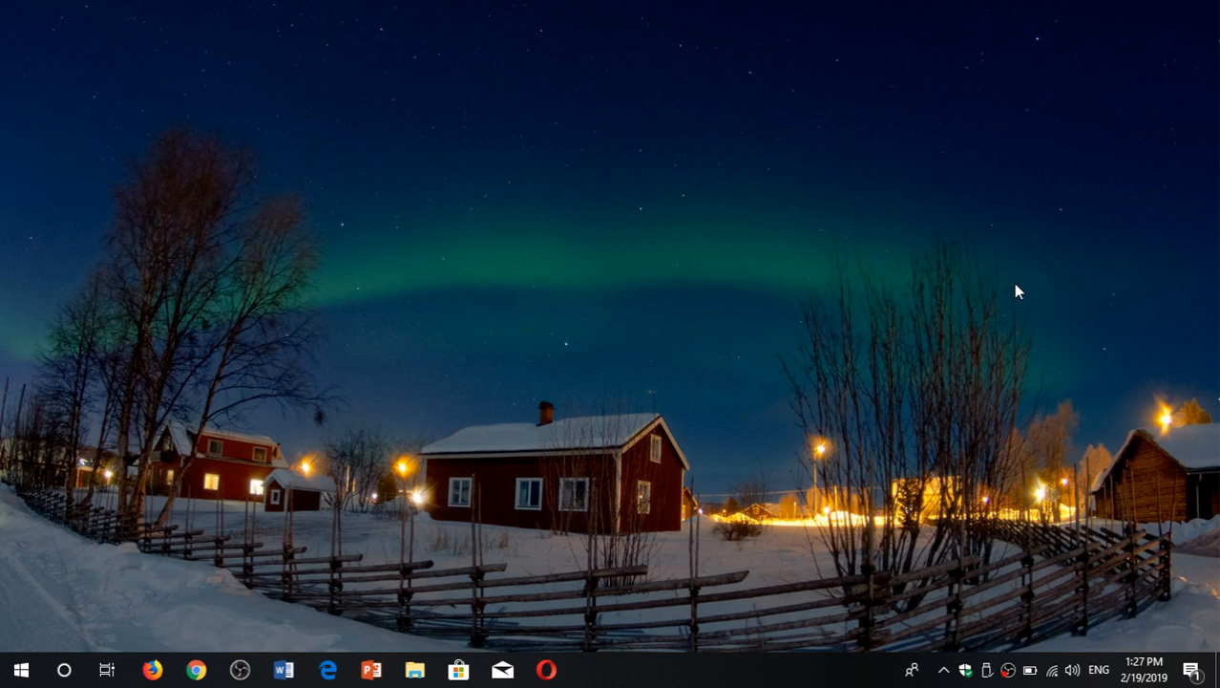
pyautogui.moveTo(103, 615)
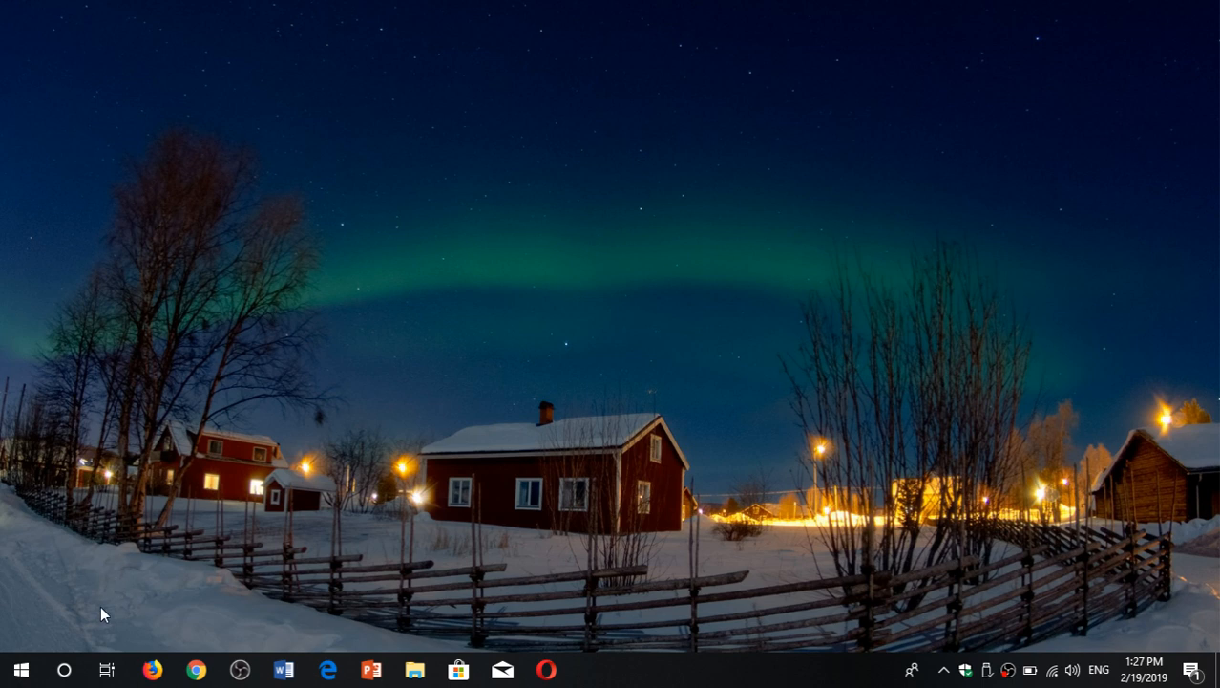
pyautogui.click(107, 669)
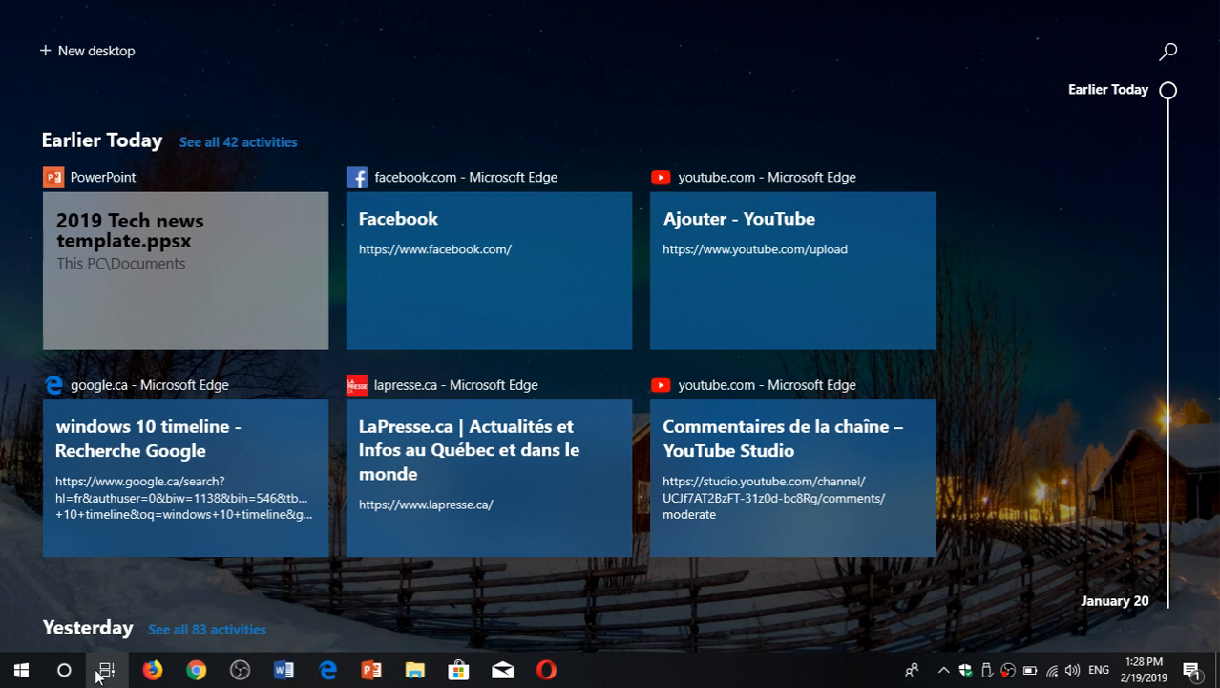
pyautogui.moveTo(745, 294)
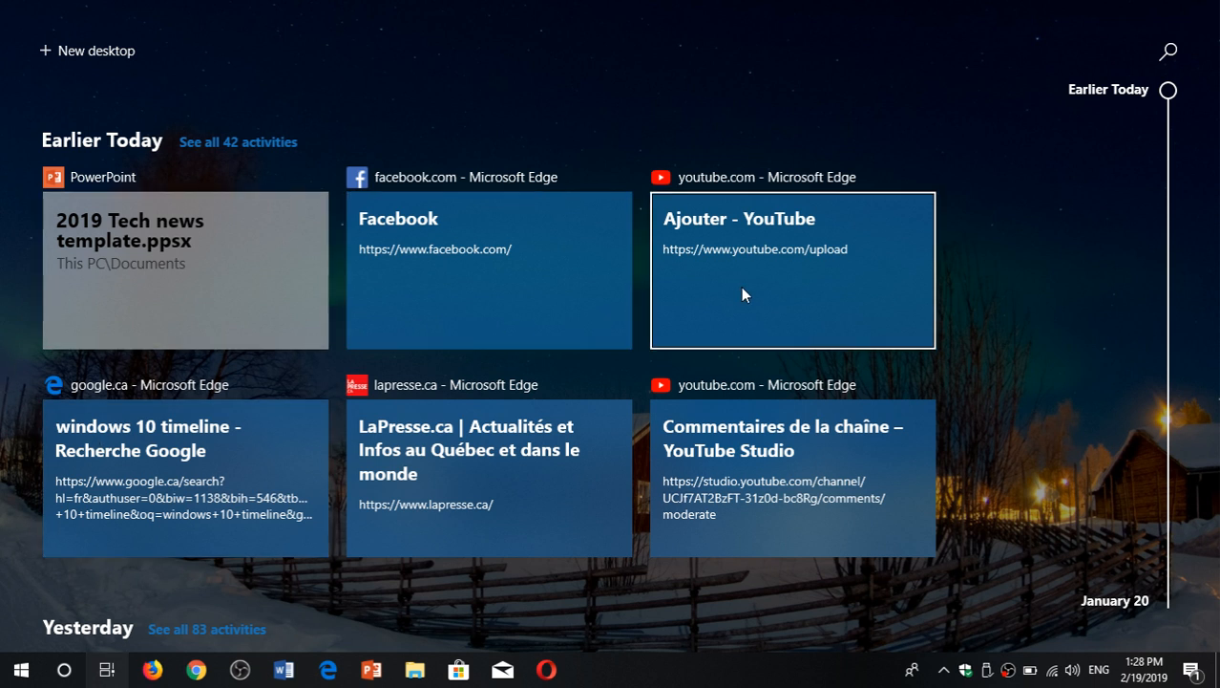
# - Show the Open/Remove/Clear all options for the Ajouter - YouTube card and yesterday's radio alma search, removing nothing
pyautogui.rightClick(745, 294)
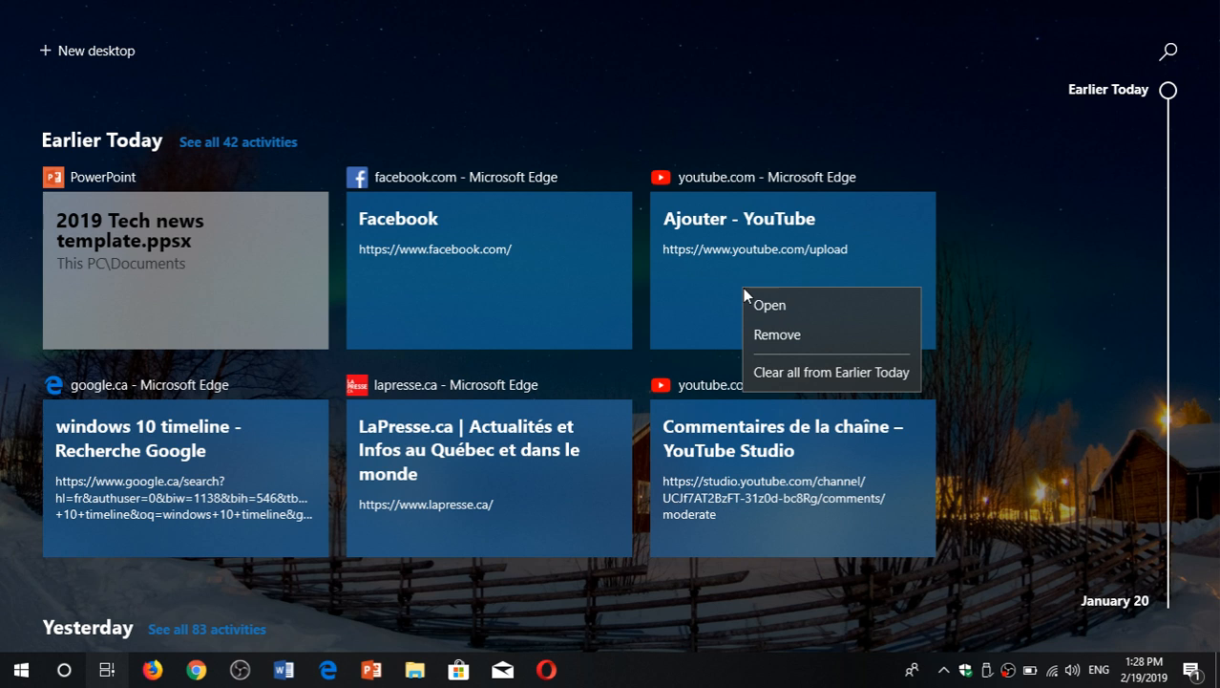
pyautogui.moveTo(939, 313)
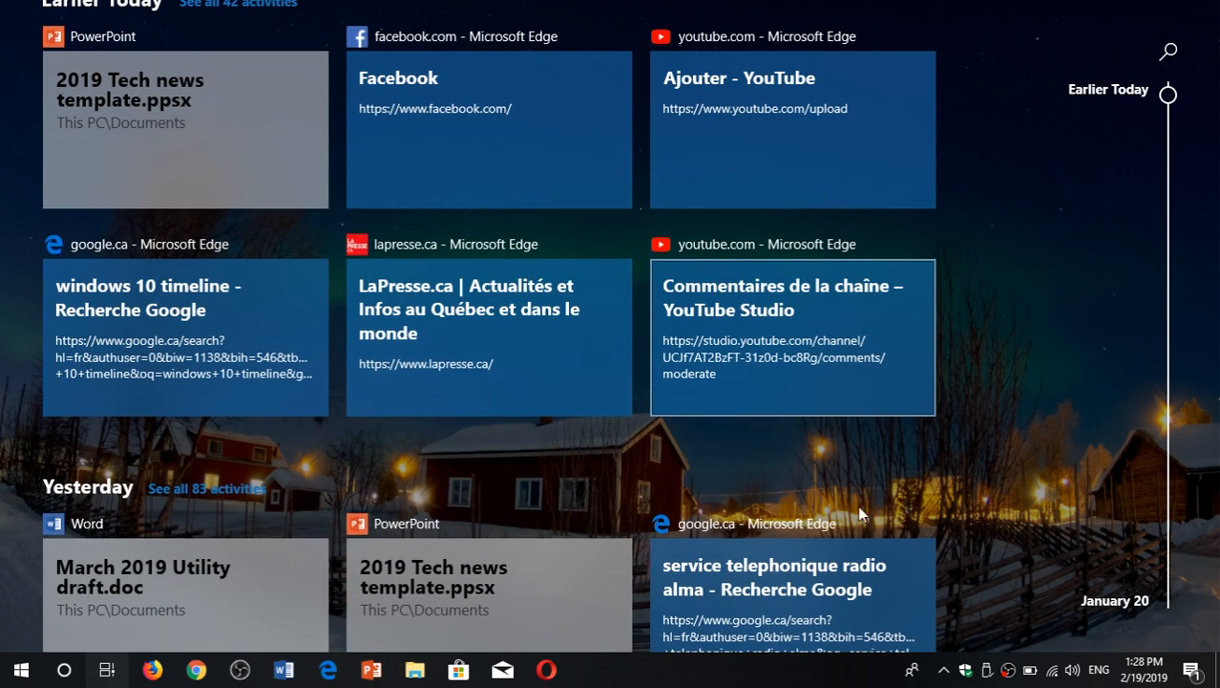
pyautogui.rightClick(773, 577)
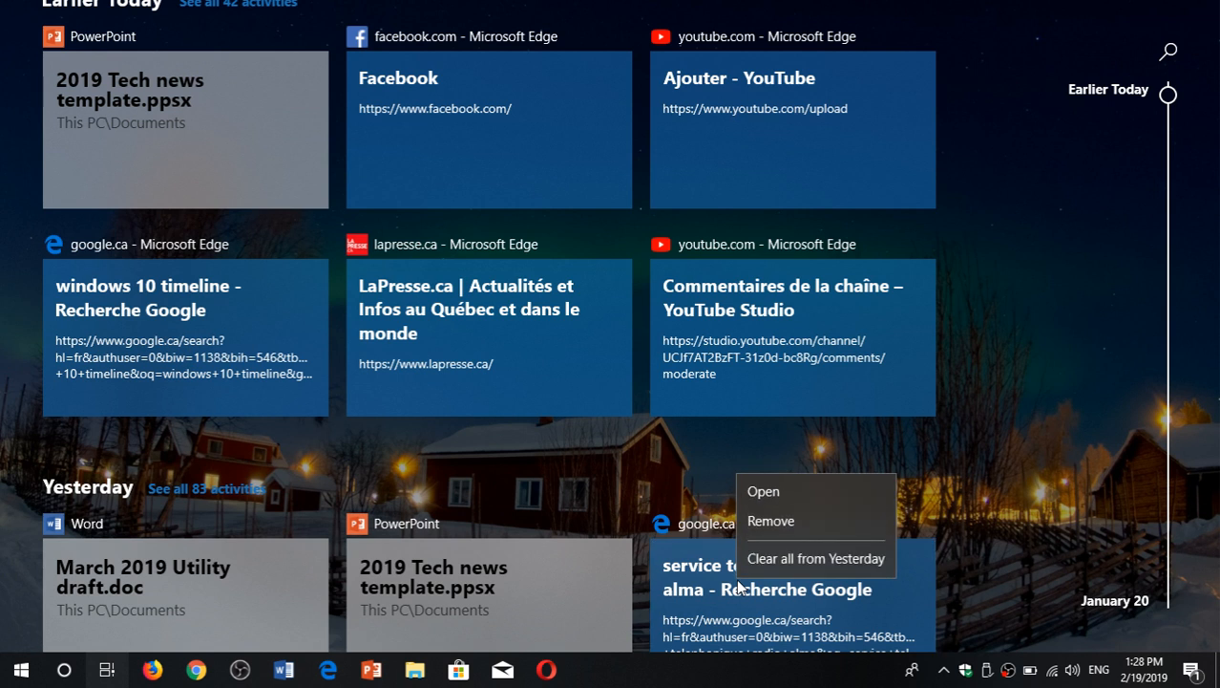
pyautogui.moveTo(1009, 315)
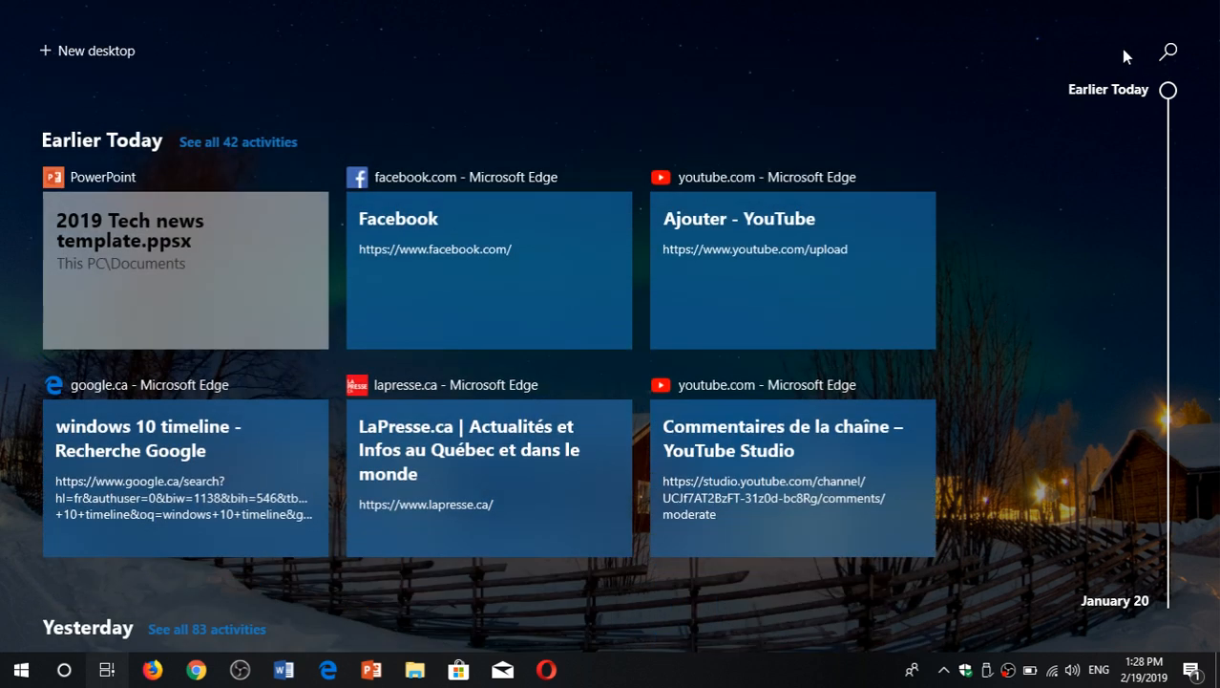
# - Filter activities by 'timeline', review the matching Google search and VLC video, then clear the search
pyautogui.click(1168, 52)
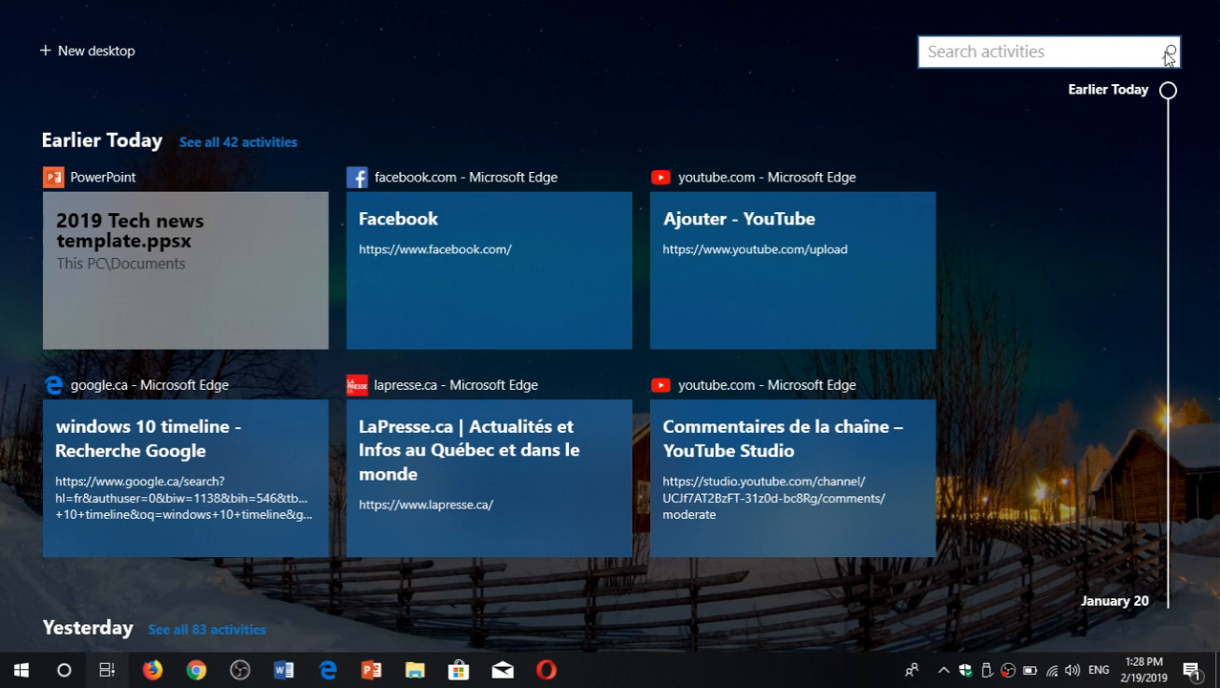
pyautogui.write('timeline')
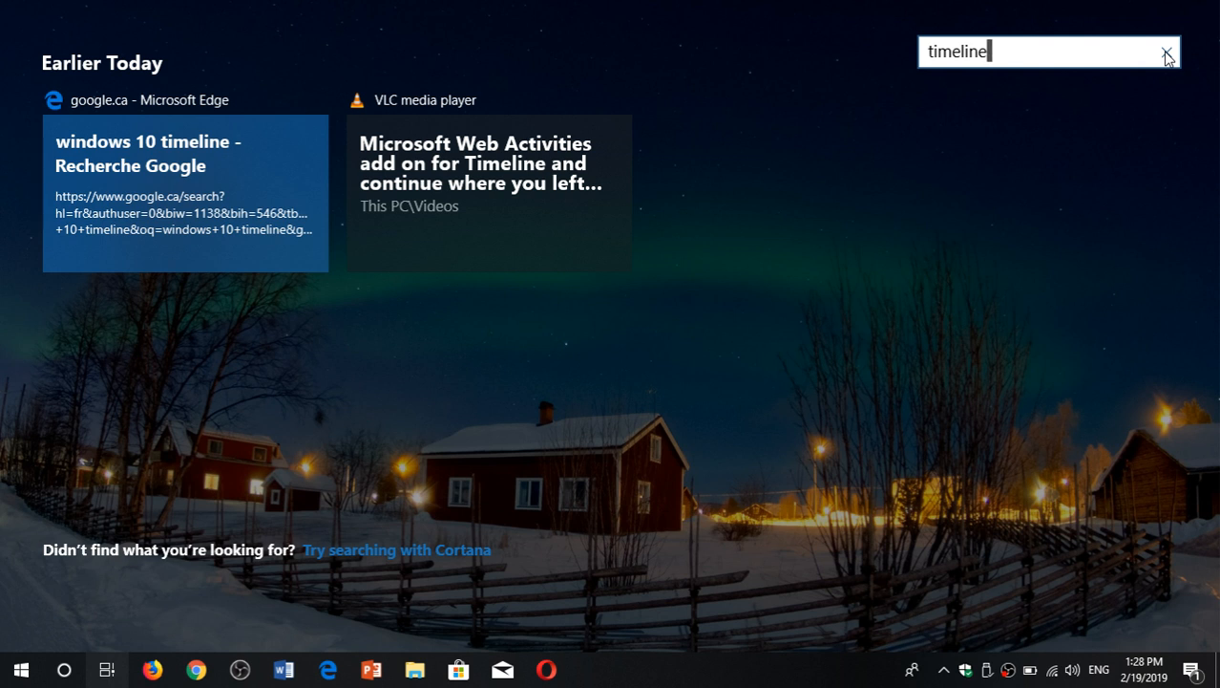
pyautogui.moveTo(416, 212)
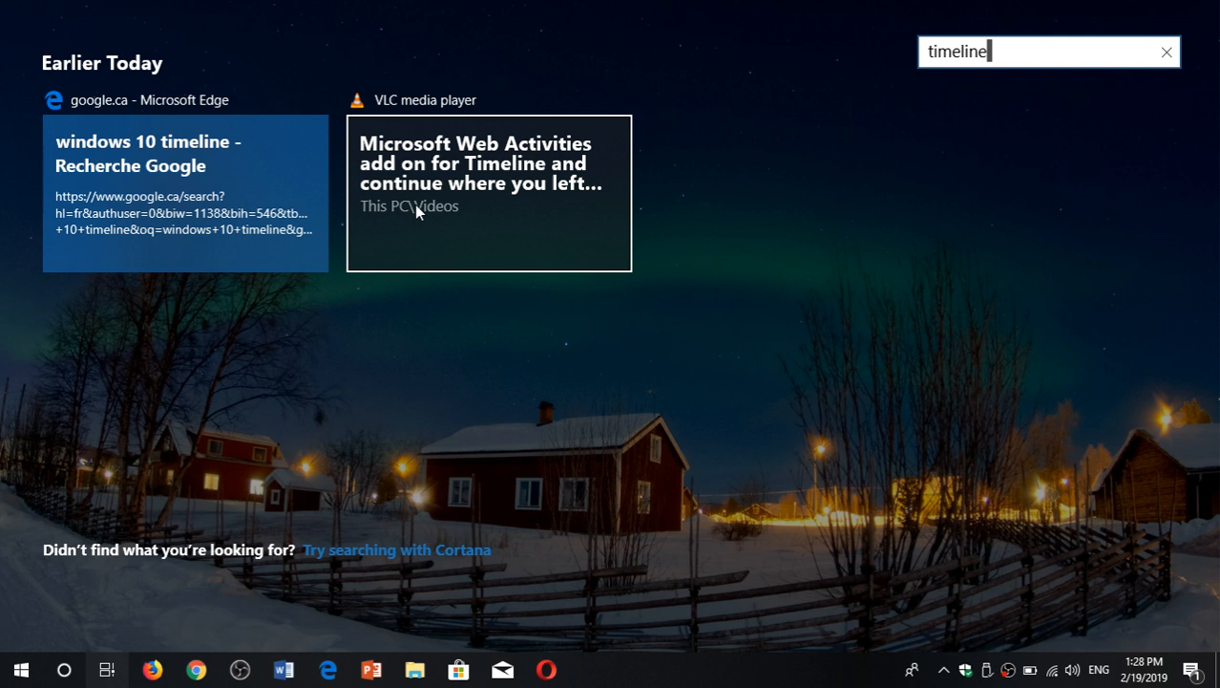
pyautogui.moveTo(506, 217)
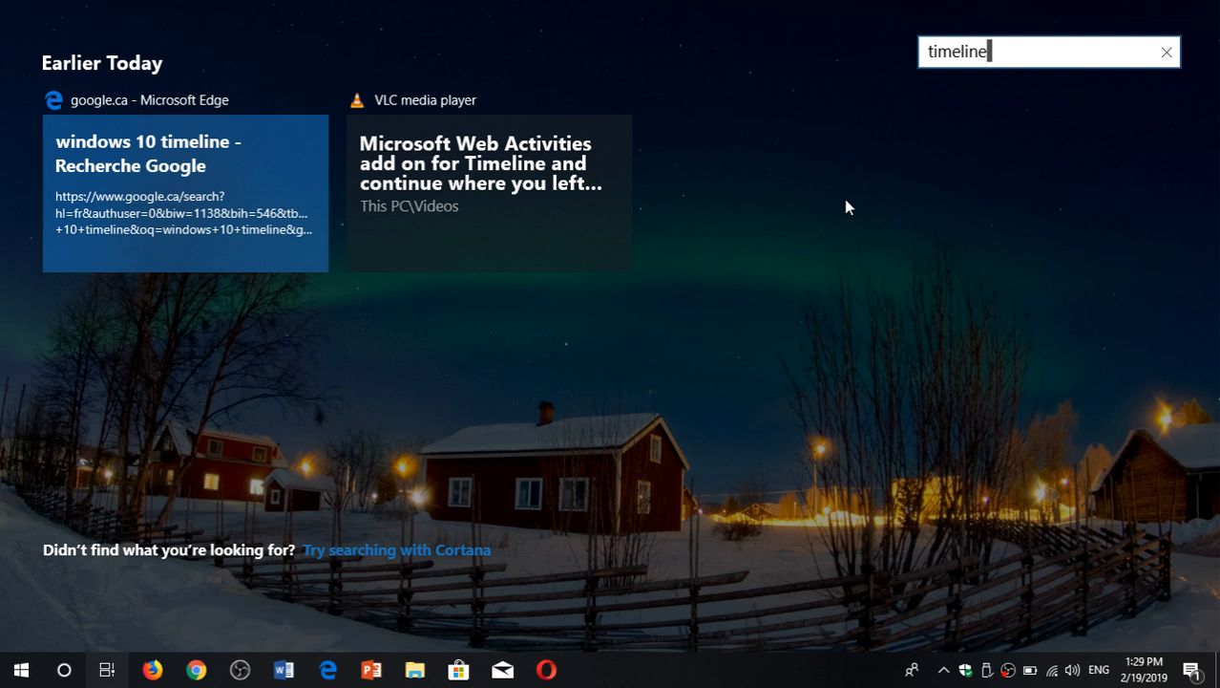
pyautogui.moveTo(1041, 222)
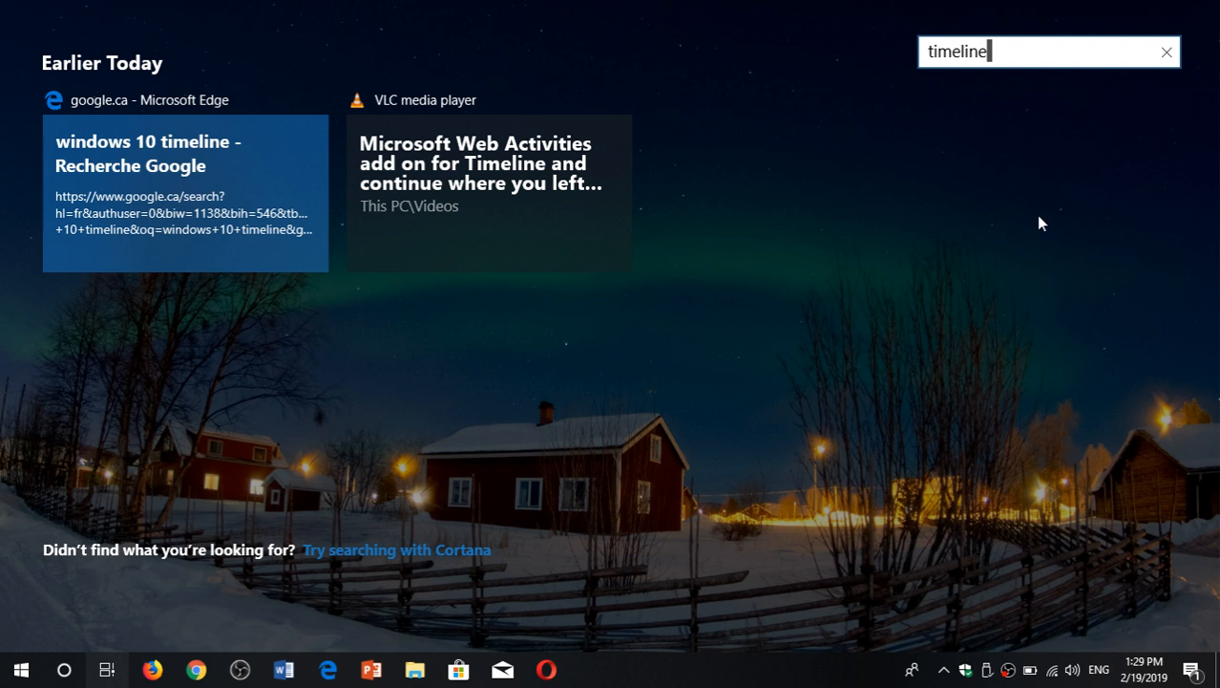
pyautogui.click(1165, 51)
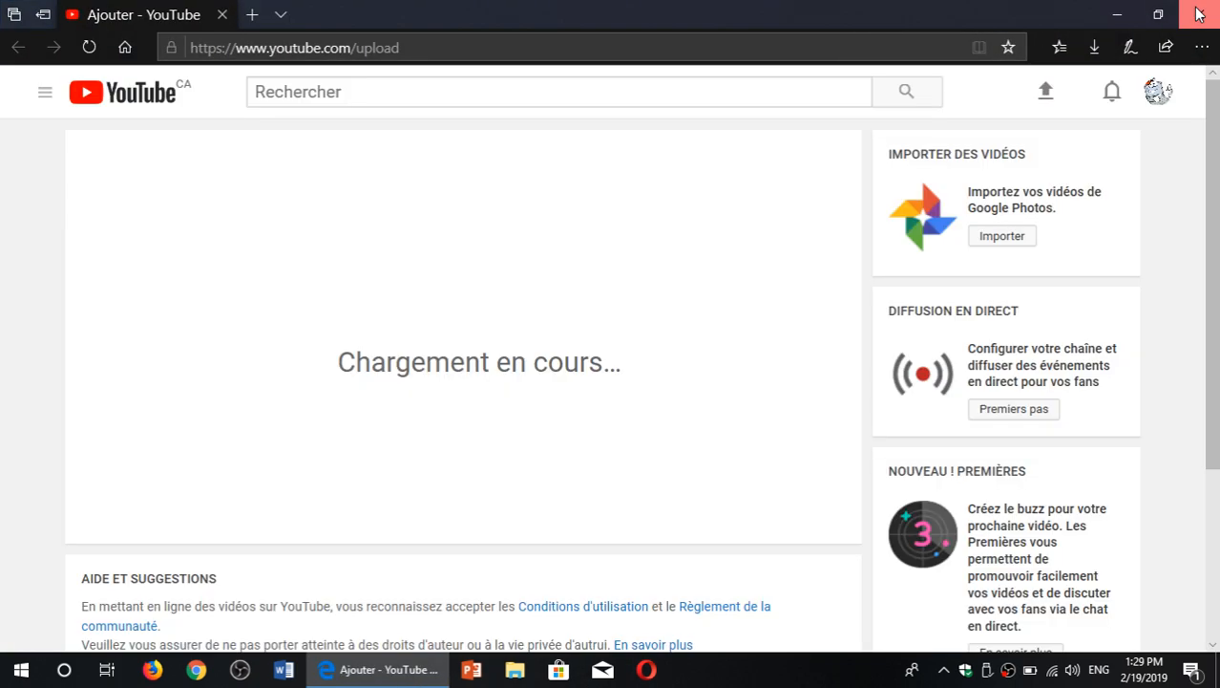
# - Close the YouTube upload window in Edge and return to Timeline's Earlier Today activities
pyautogui.click(1118, 15)
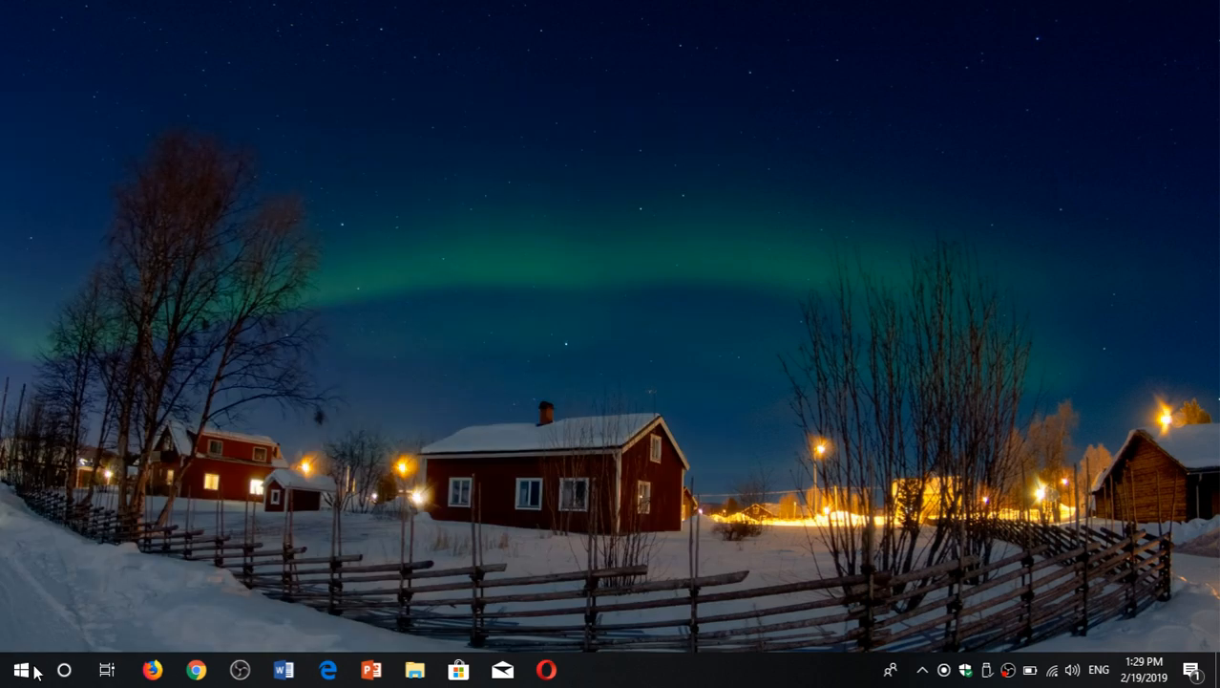
pyautogui.click(107, 669)
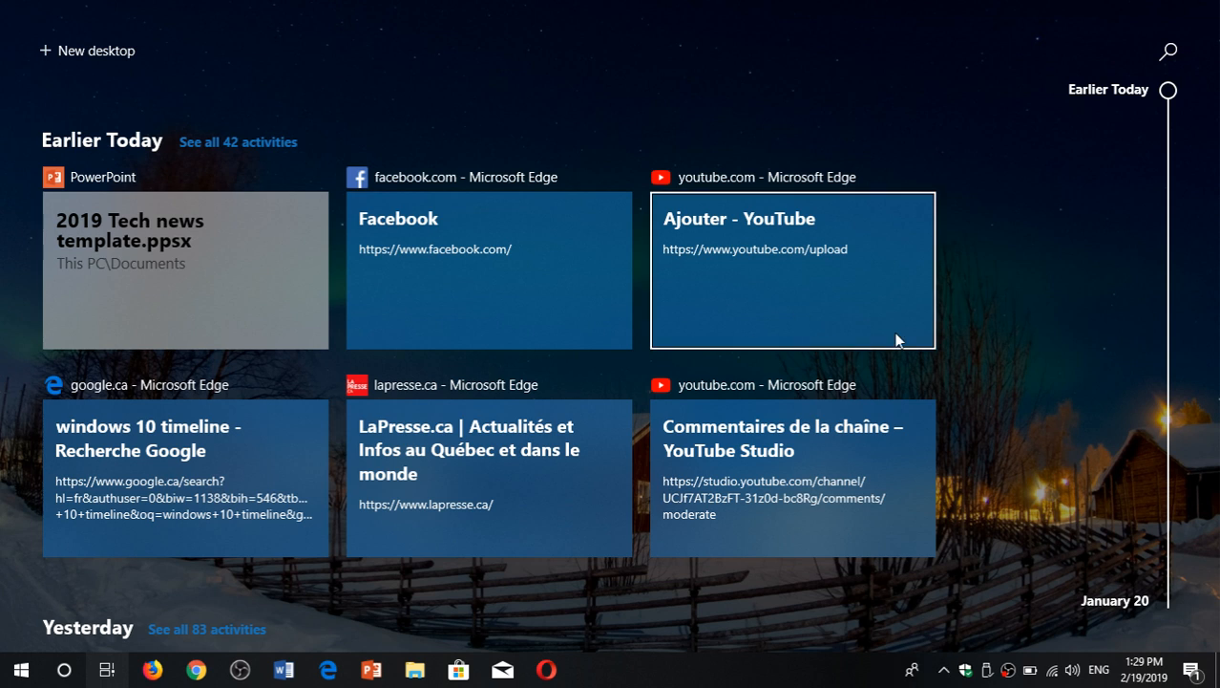
pyautogui.moveTo(536, 485)
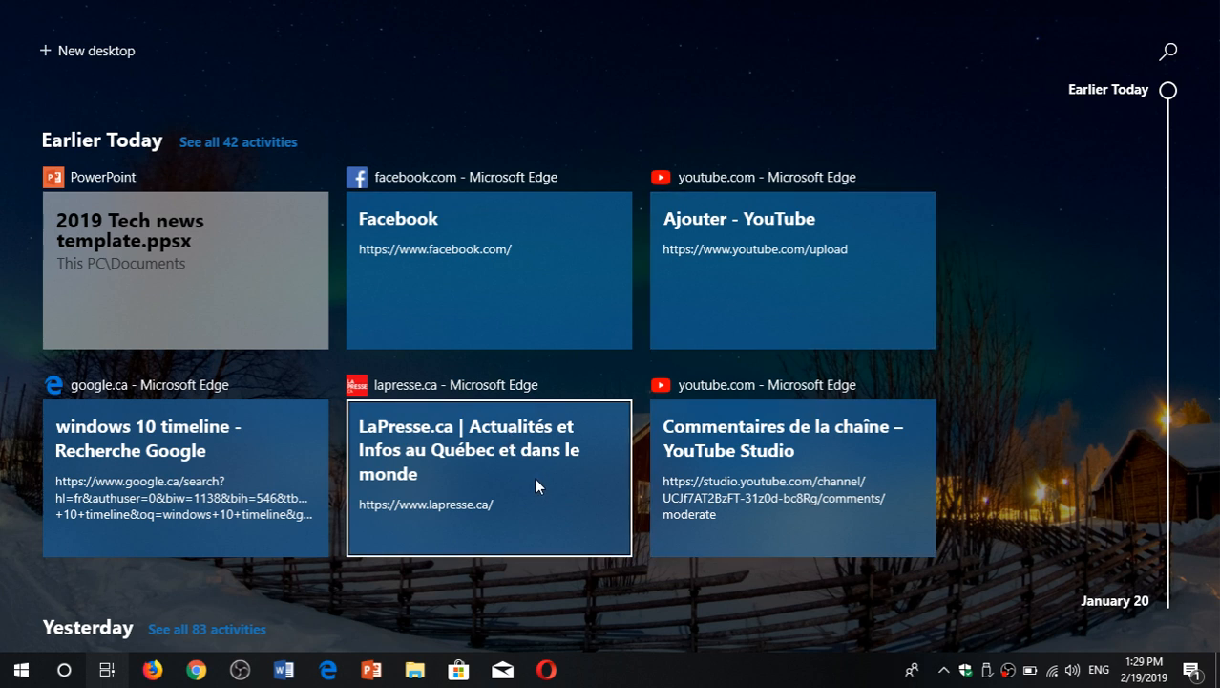
# - Reopen yesterday's 'service telephonique radio alma - Recherche Google' card in Edge from Timeline
pyautogui.scroll(-3)
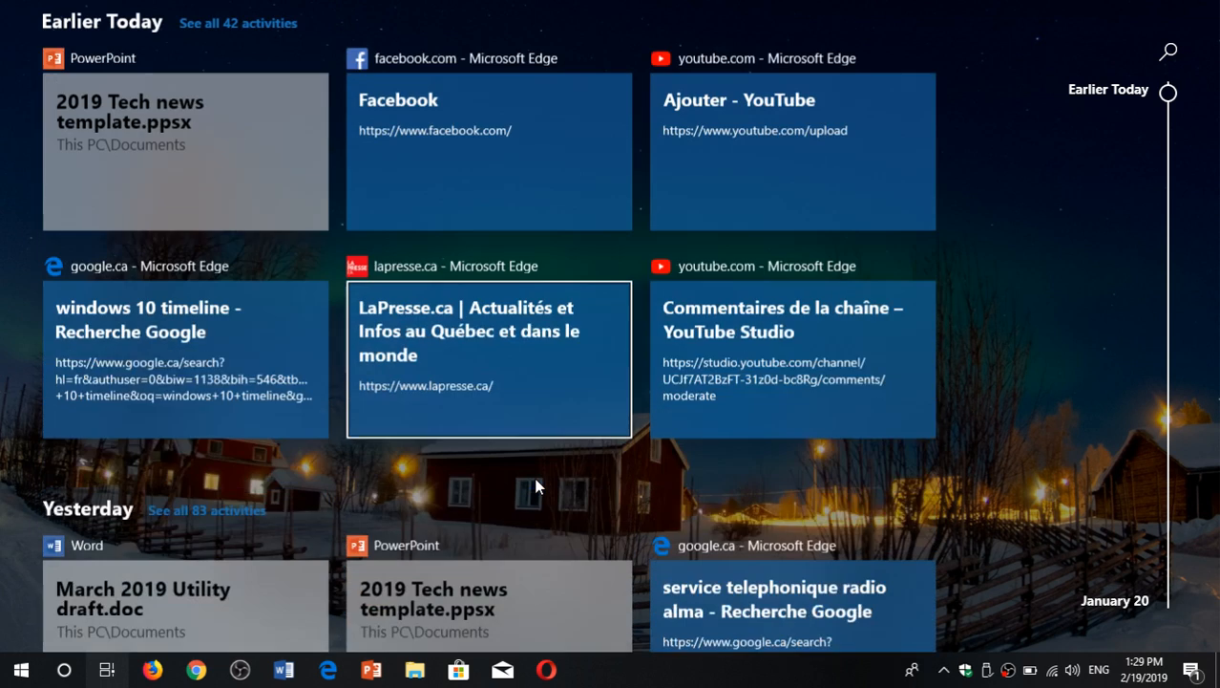
pyautogui.scroll(-3)
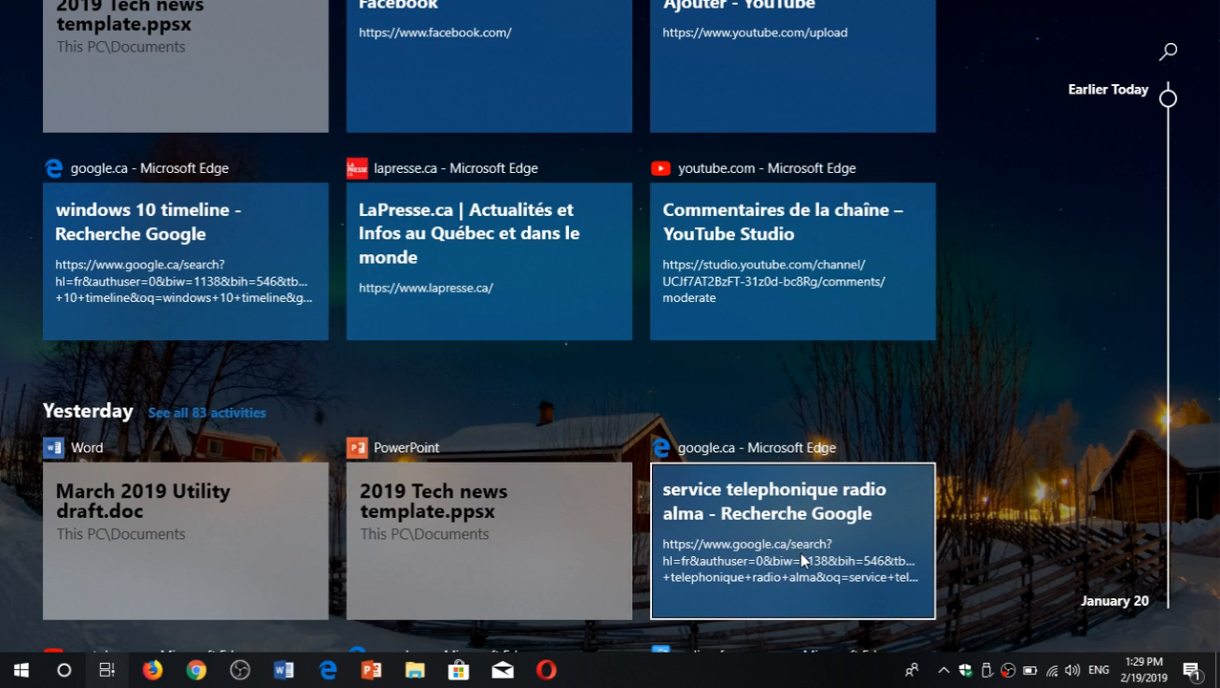
pyautogui.moveTo(811, 550)
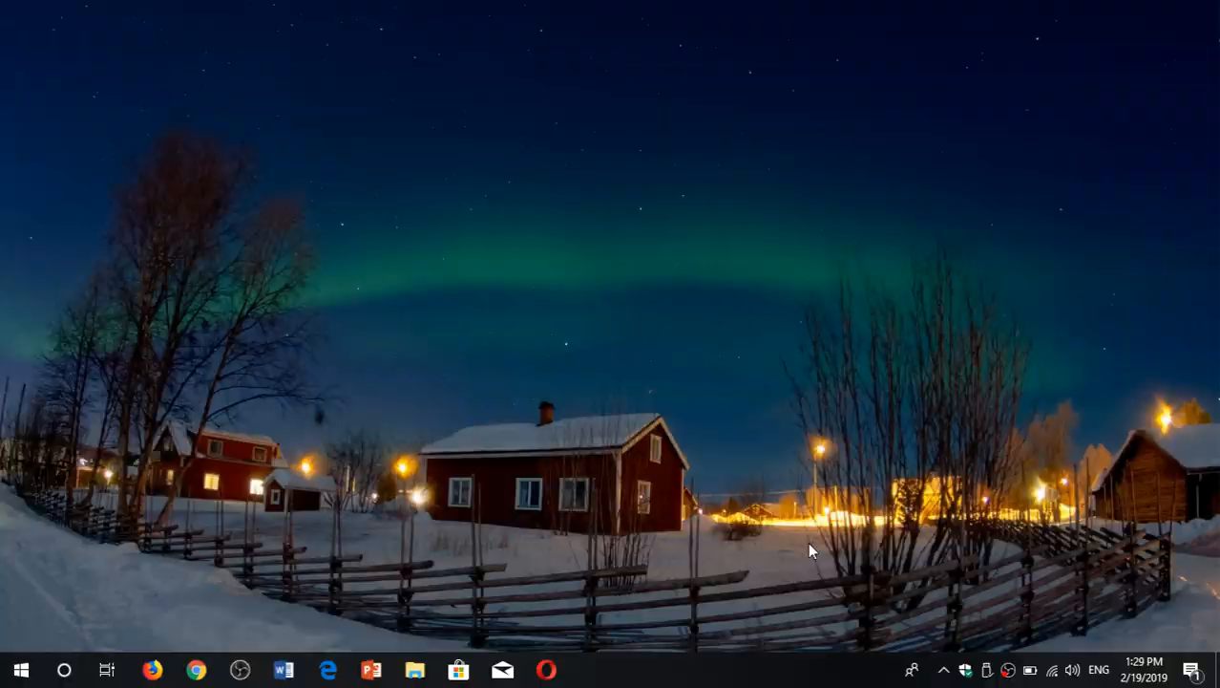
pyautogui.click(328, 669)
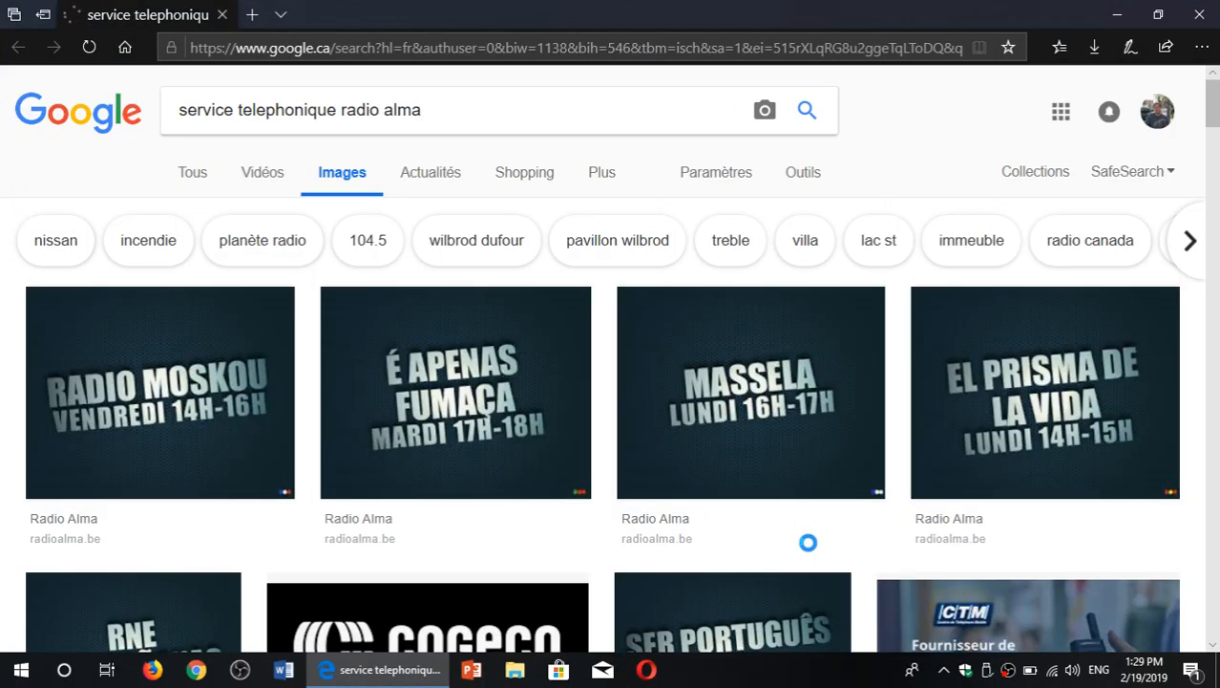
# - Look through the radio alma Google Images results, then close the Edge browser
pyautogui.scroll(-3)
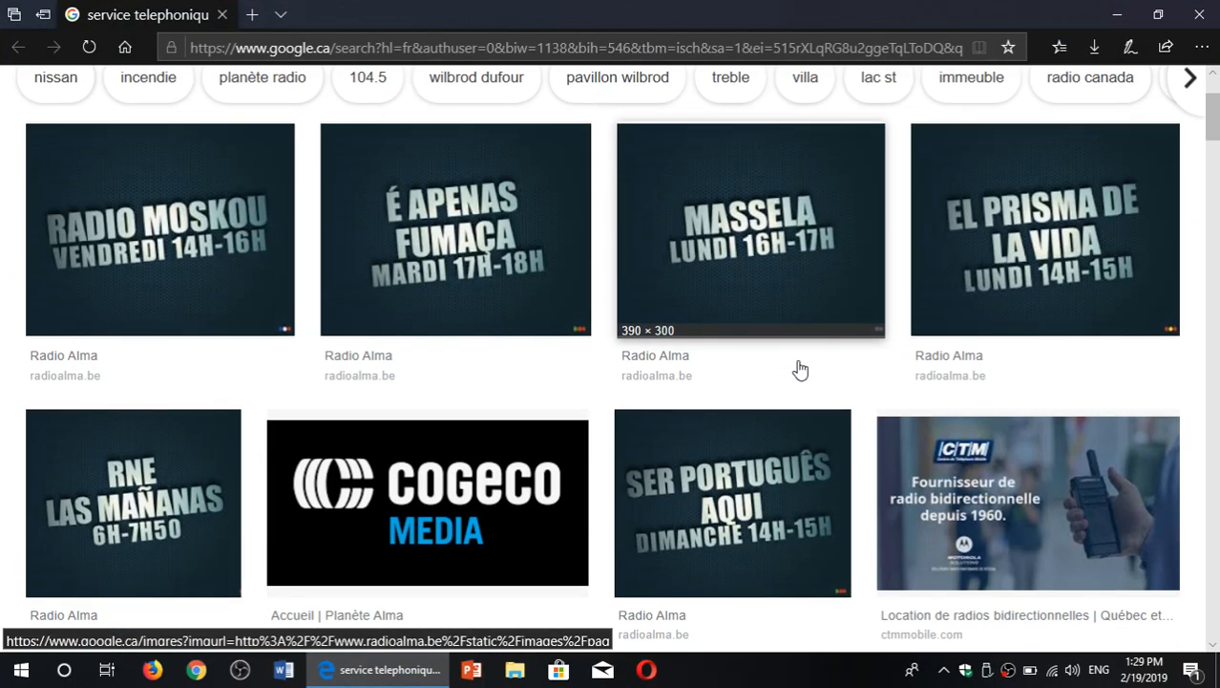
pyautogui.scroll(-3)
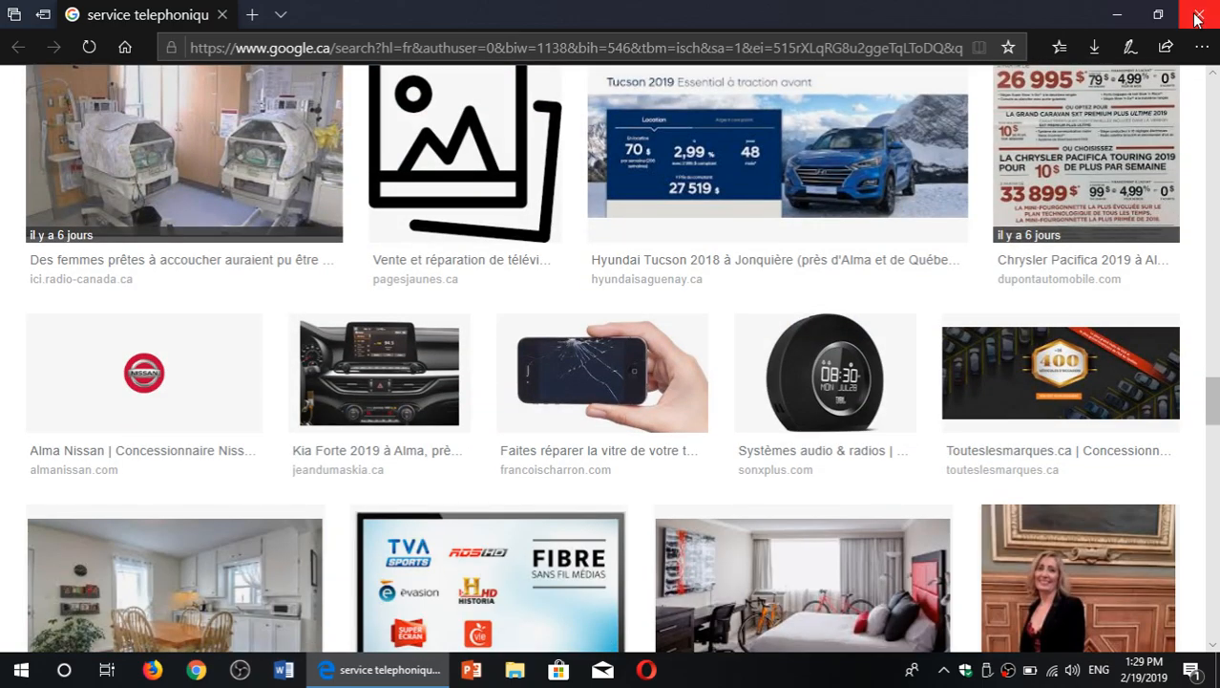
pyautogui.click(1199, 17)
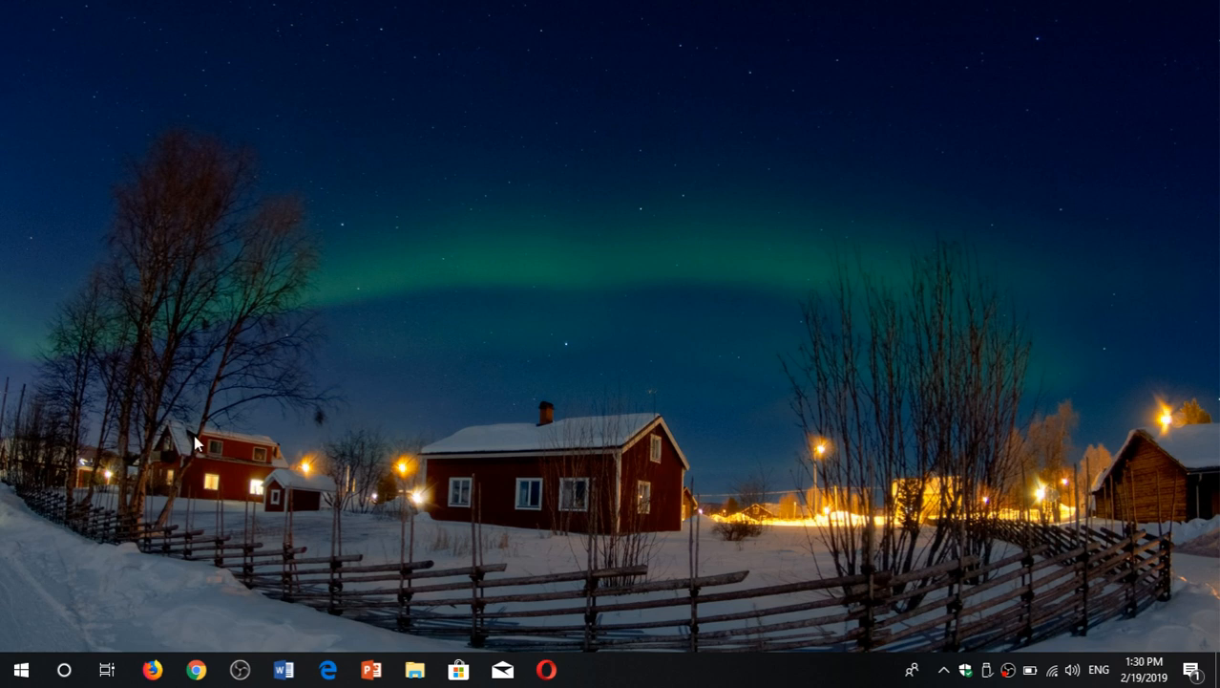
pyautogui.click(107, 669)
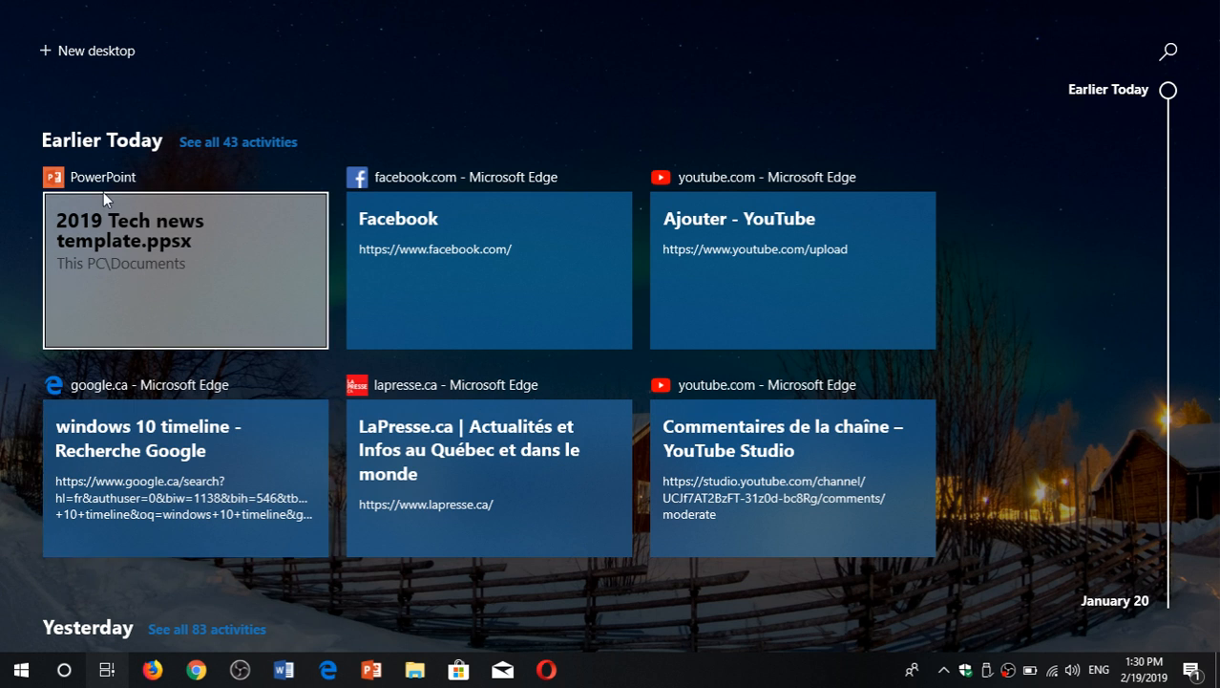
pyautogui.moveTo(201, 275)
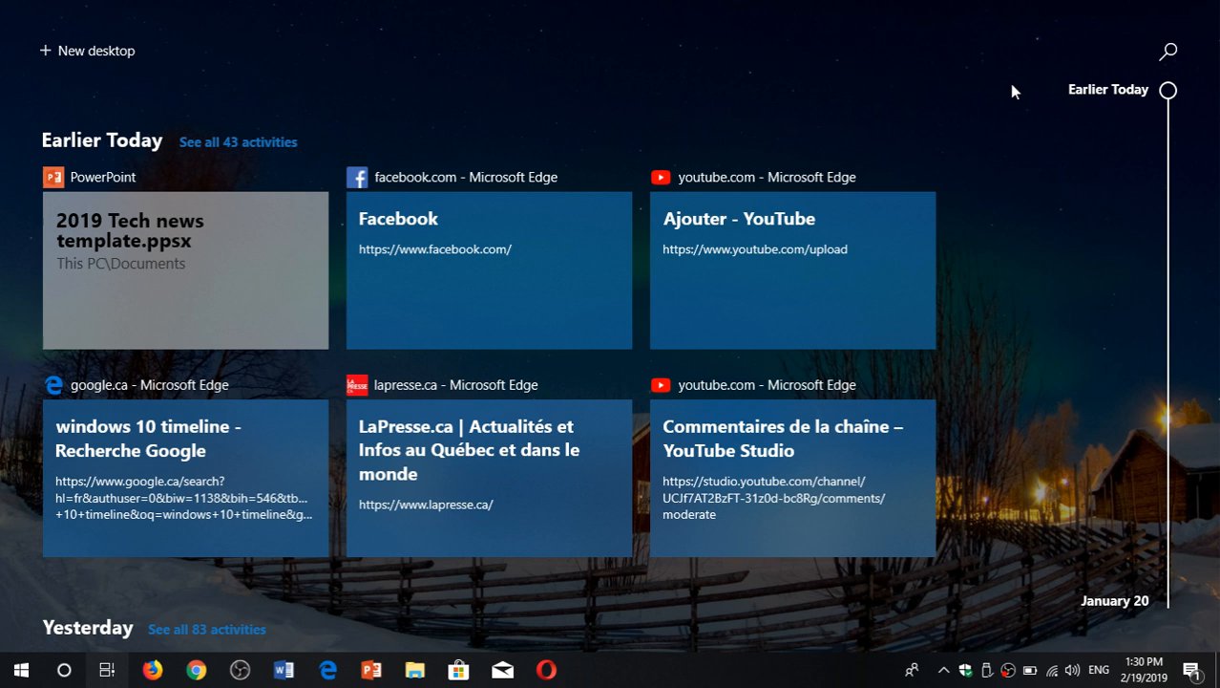
pyautogui.click(107, 668)
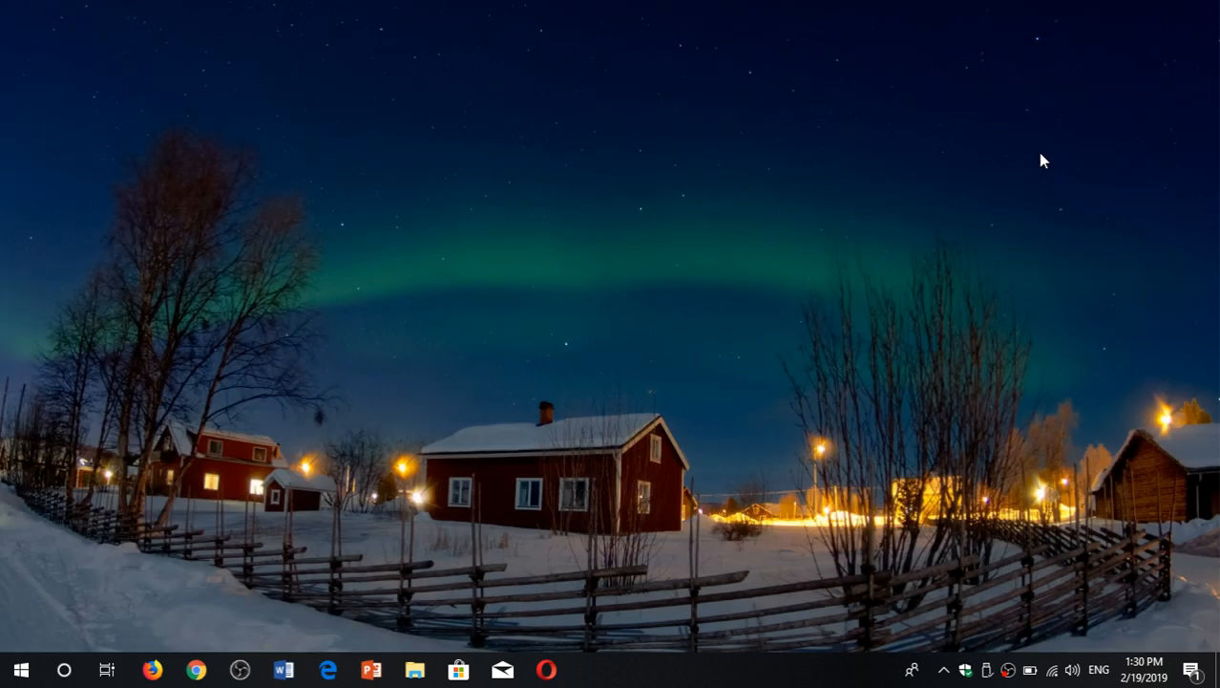